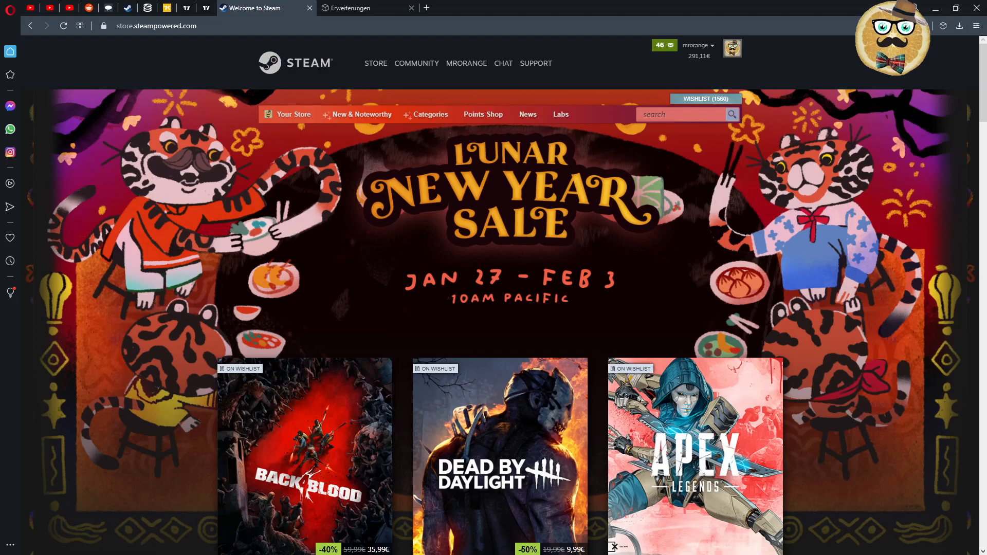
mouse_move(168, 93)
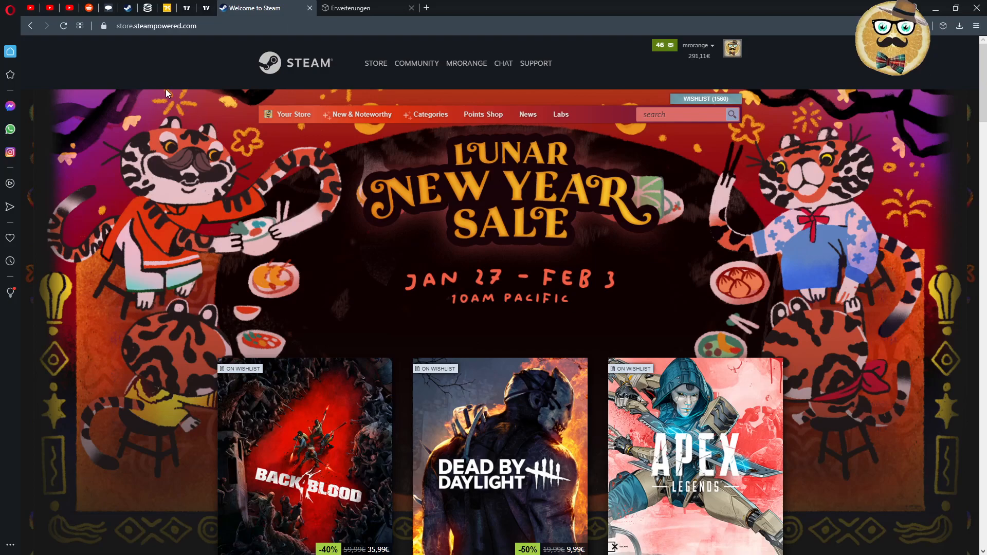
Switch to the SteamDB tab to show its most played and trending games
left_click(147, 8)
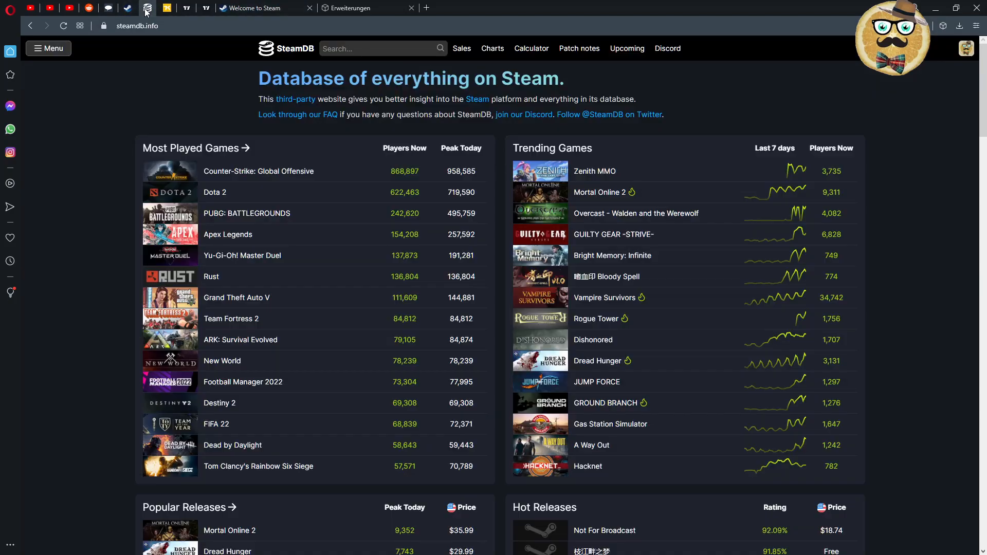
mouse_move(622, 246)
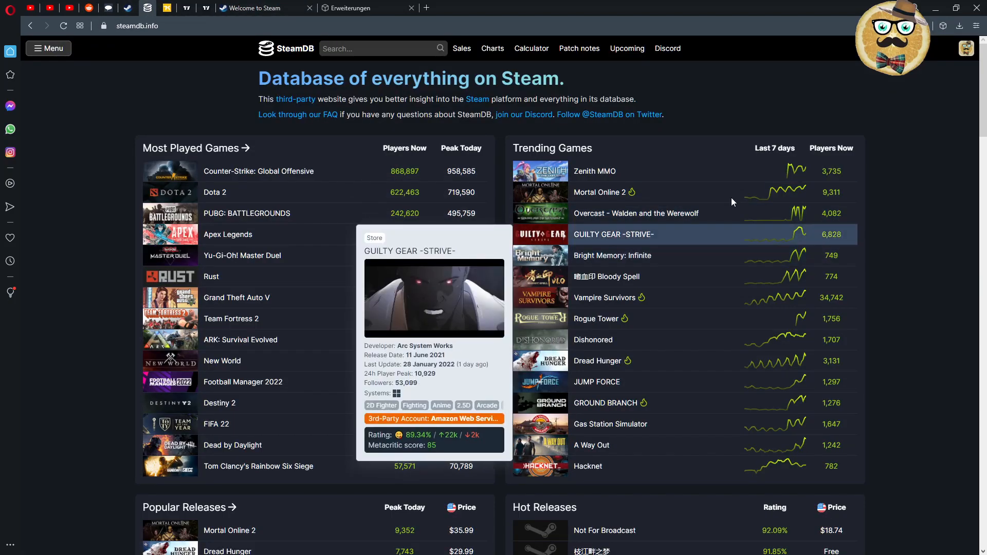
mouse_move(870, 223)
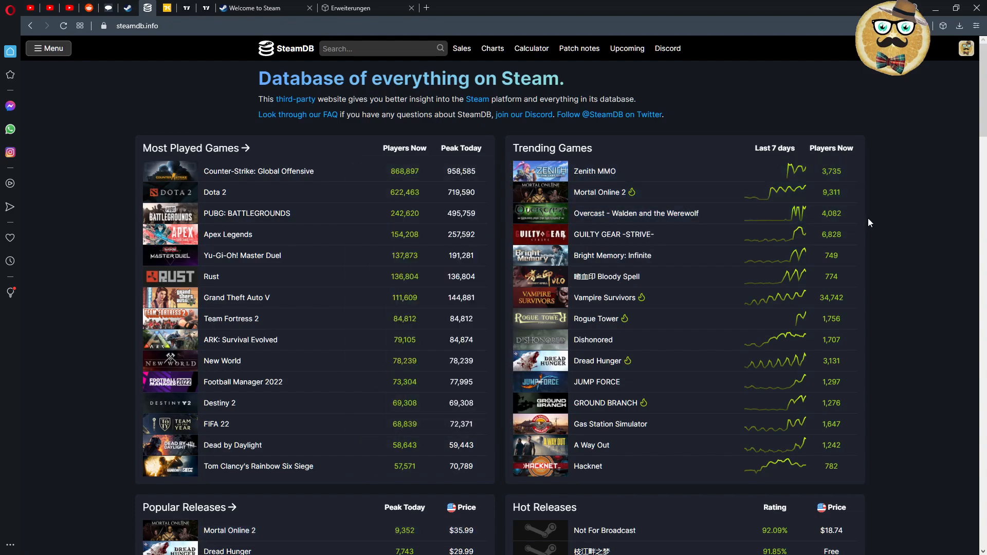
mouse_move(599, 192)
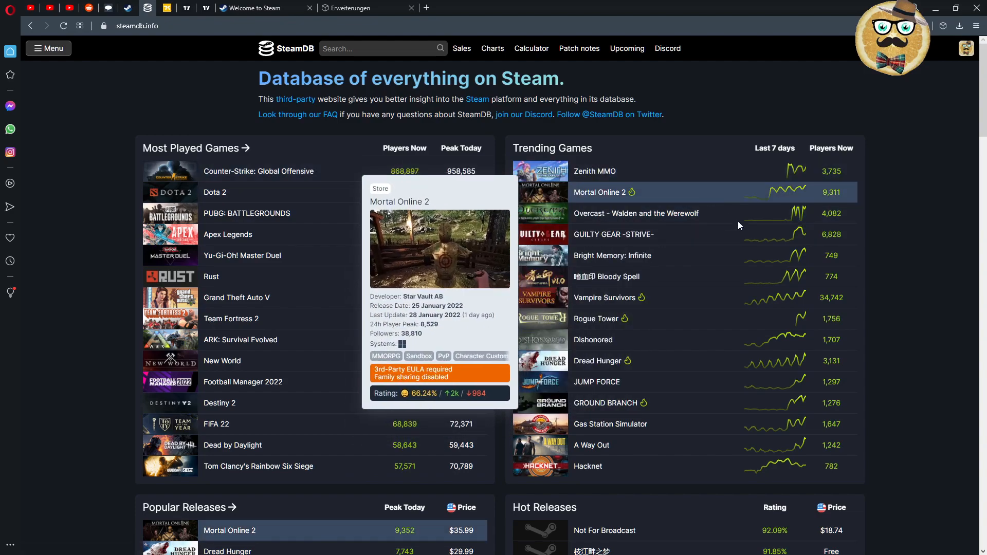
mouse_move(712, 315)
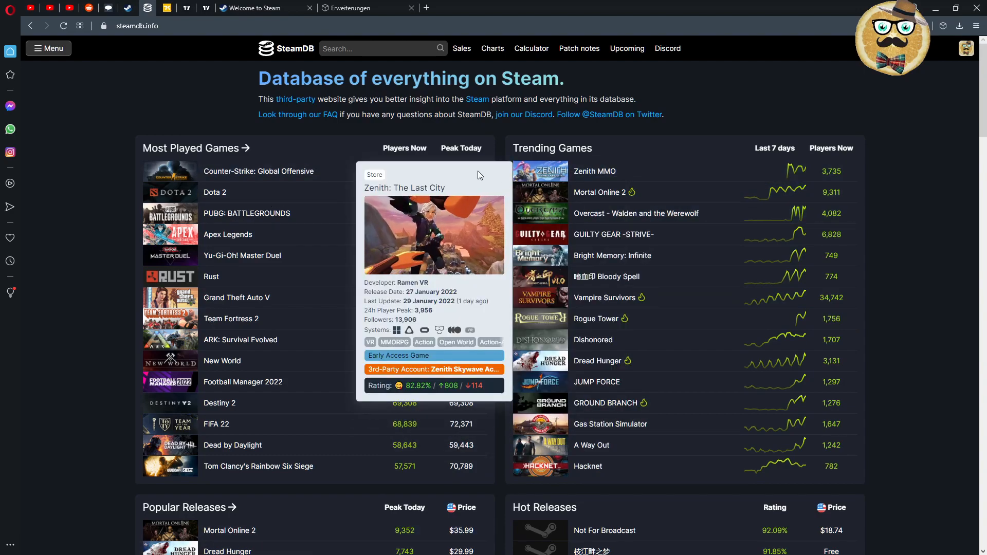
Fetch the giveaway video's comments on CommentPicker, then open the Reddit Steam key list
left_click(108, 8)
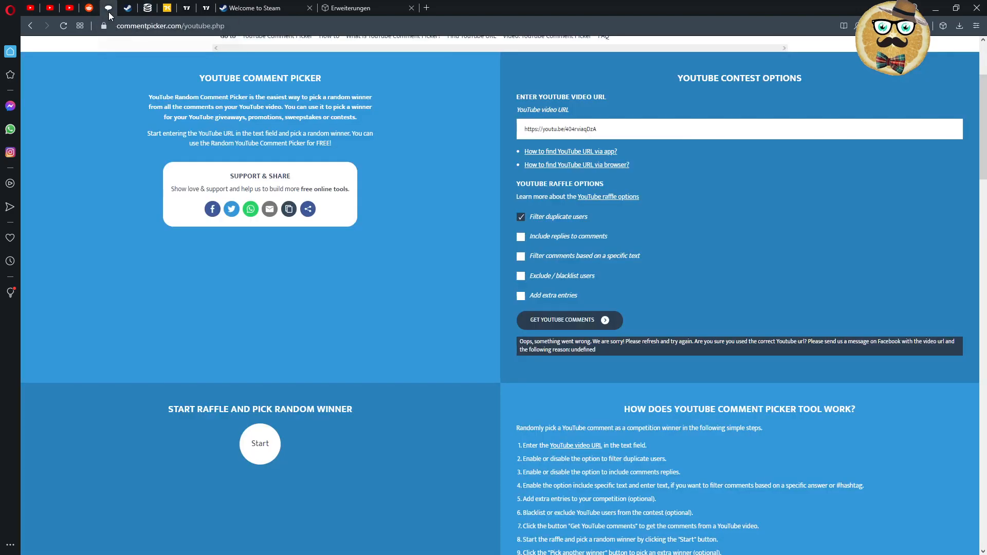
left_click(569, 319)
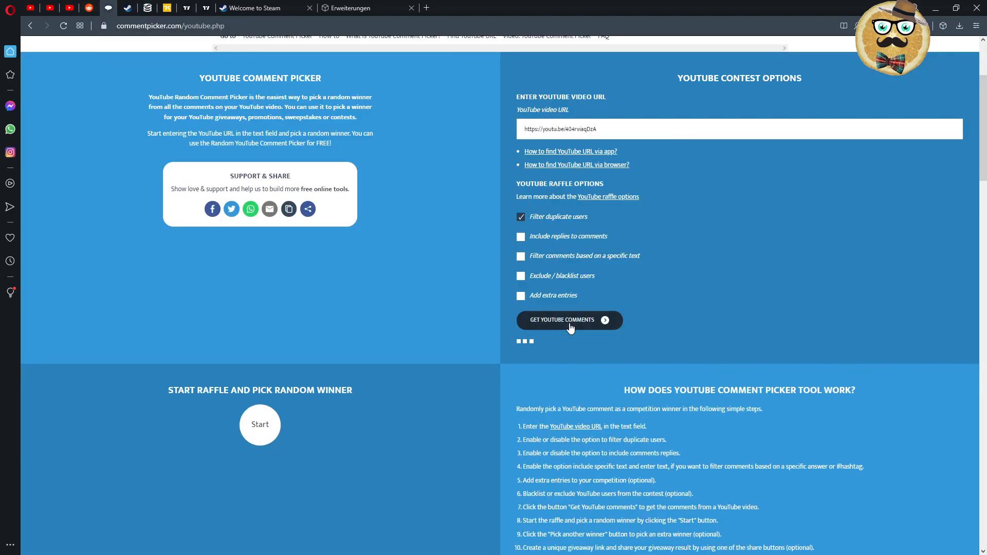
left_click(569, 321)
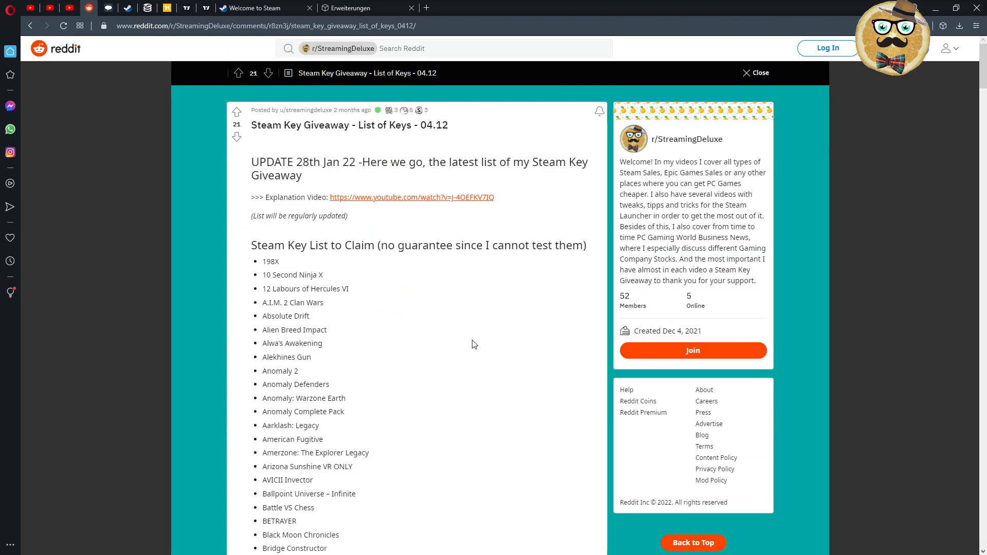
scroll("down", 3)
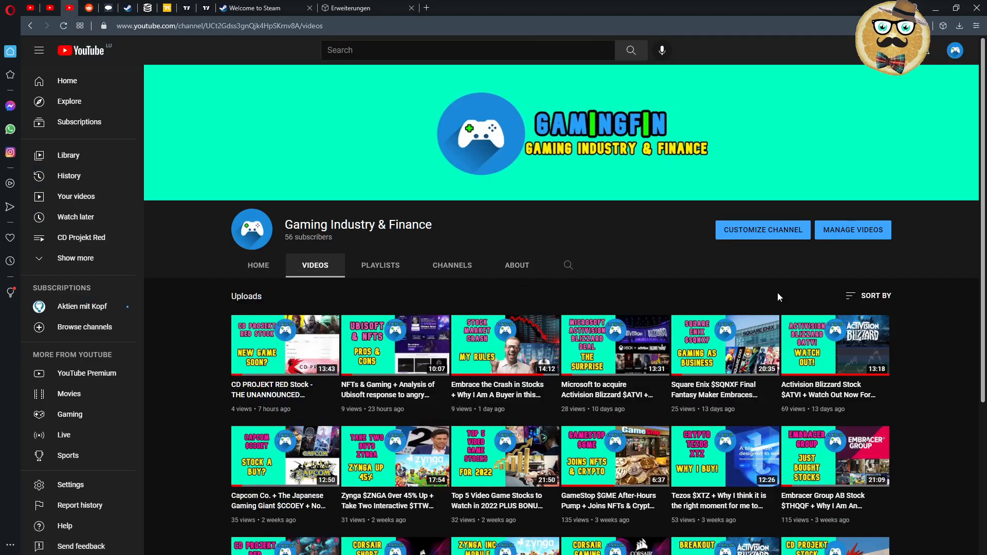
mouse_move(828, 343)
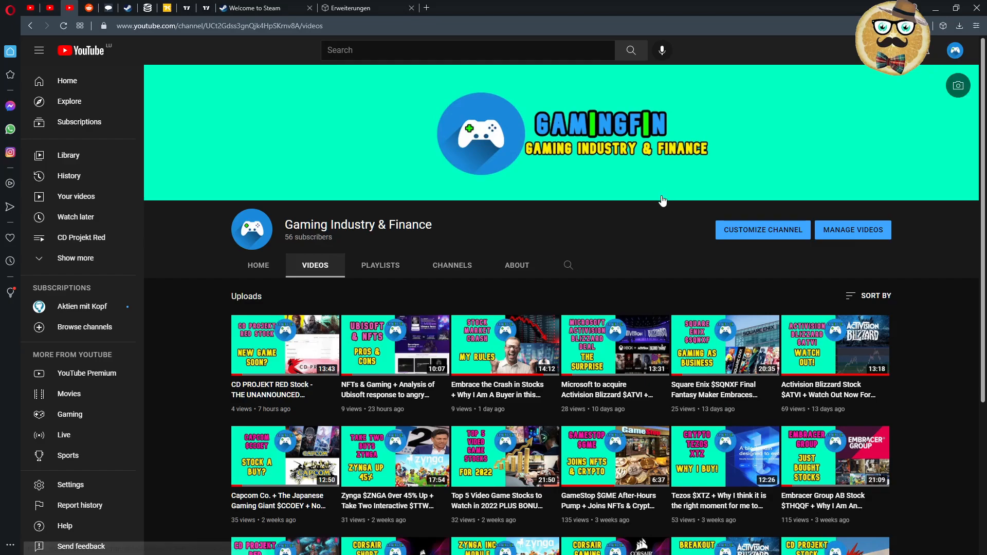
mouse_move(597, 219)
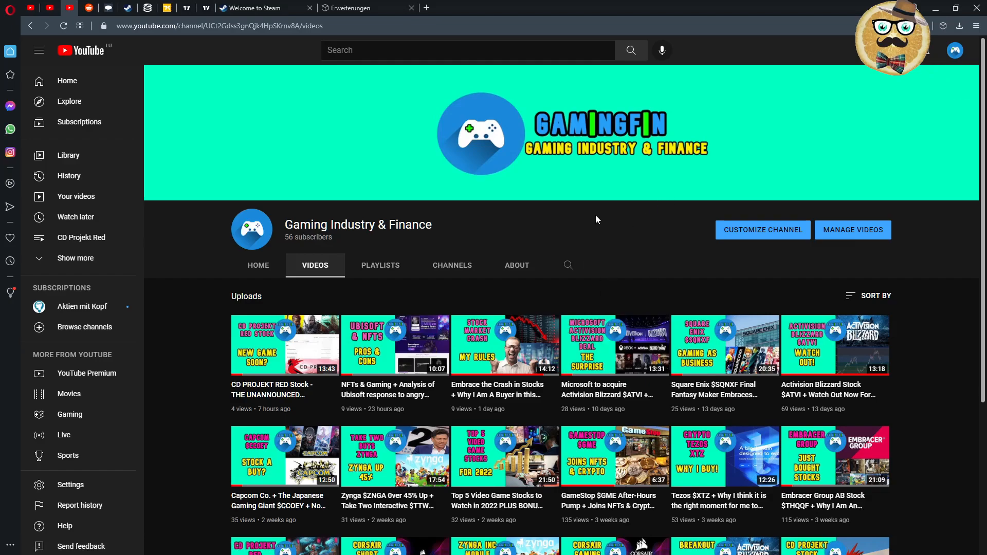
mouse_move(591, 279)
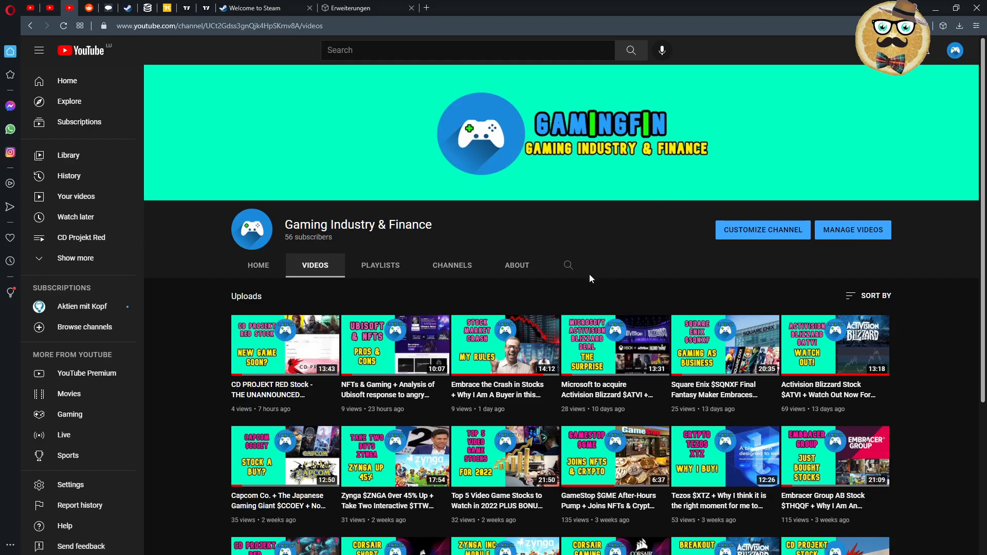
mouse_move(580, 414)
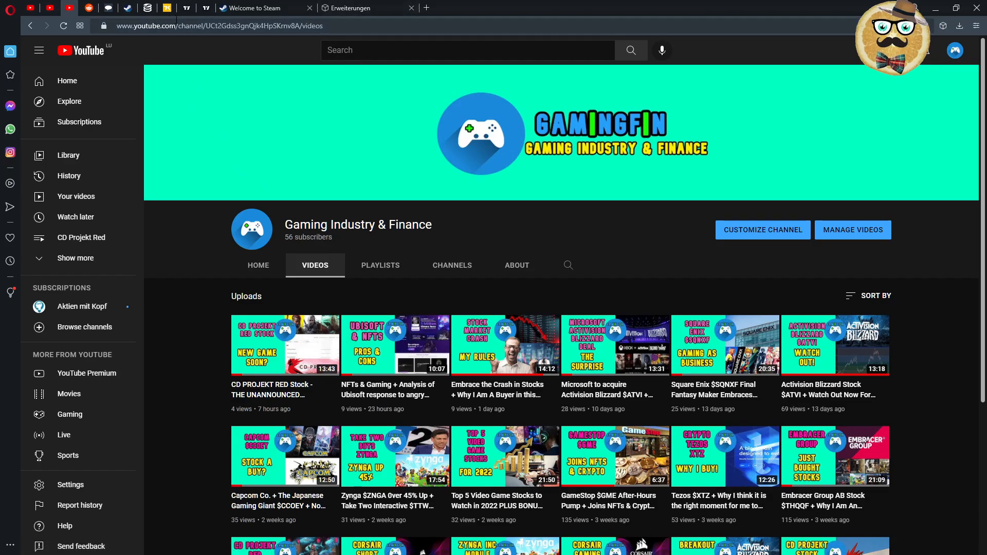
mouse_move(260, 8)
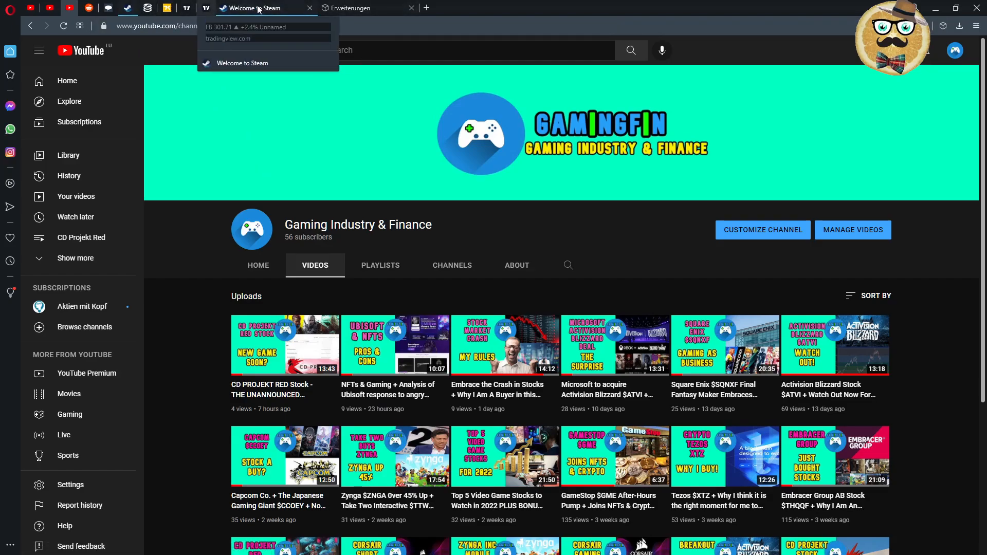
Switch to the 'Welcome to Steam' tab showing the Lunar New Year Sale
left_click(255, 8)
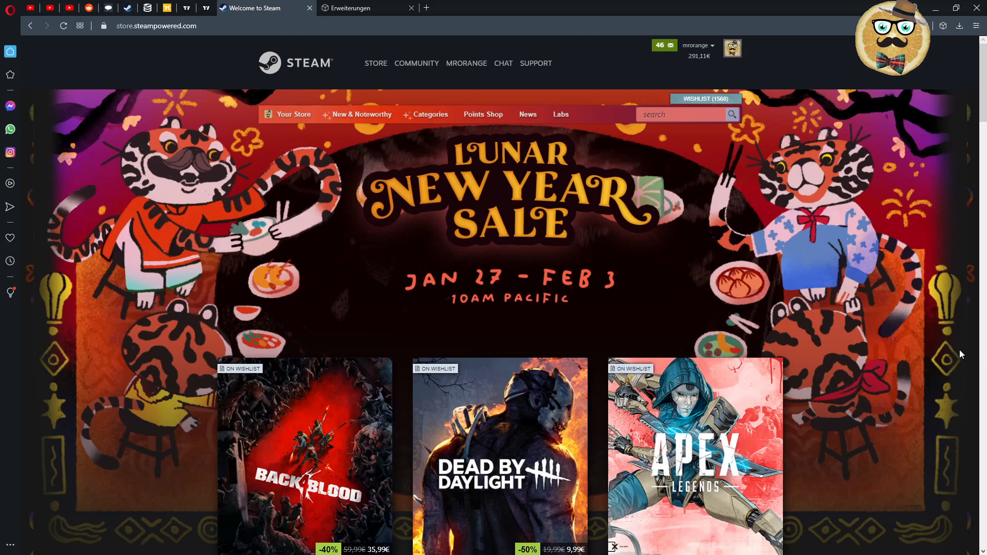
mouse_move(537, 320)
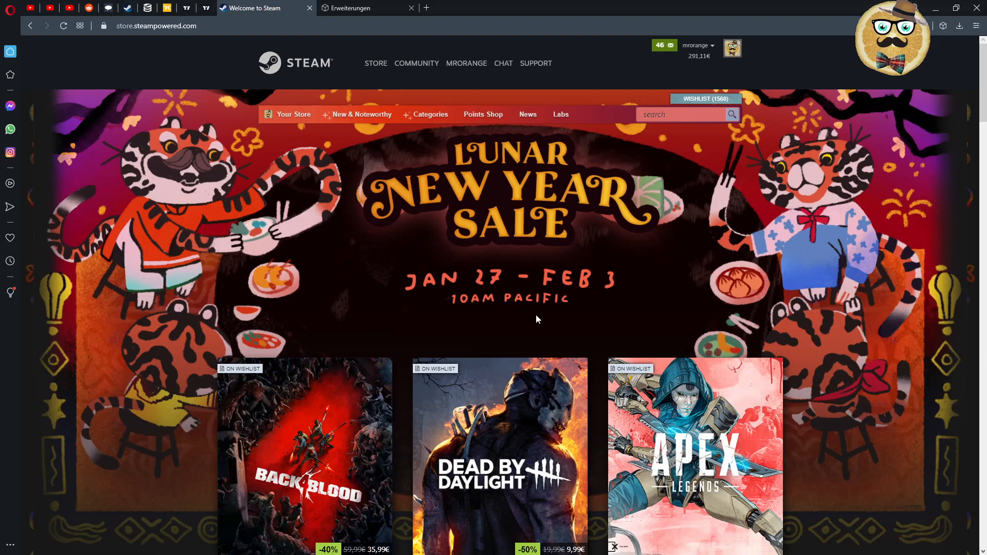
mouse_move(975, 25)
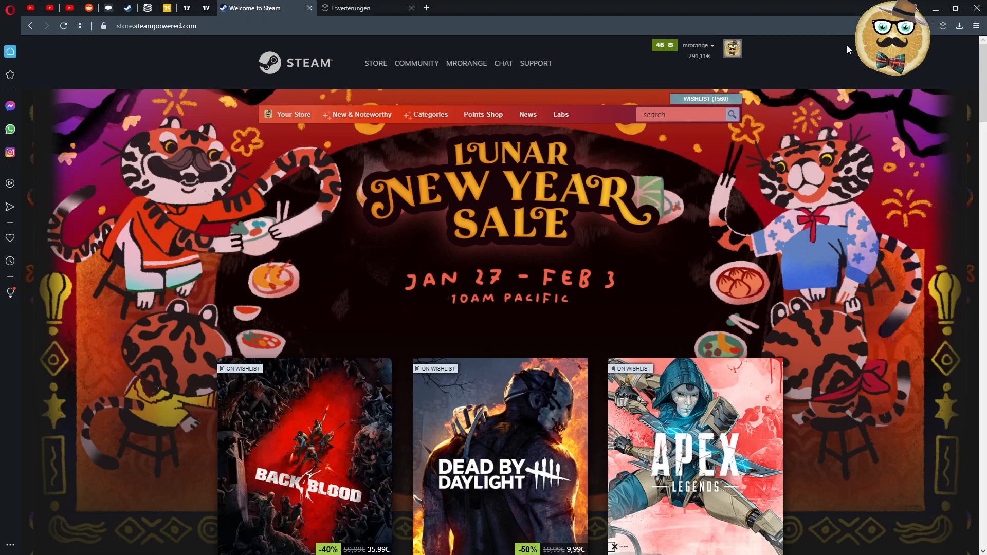
mouse_move(291, 106)
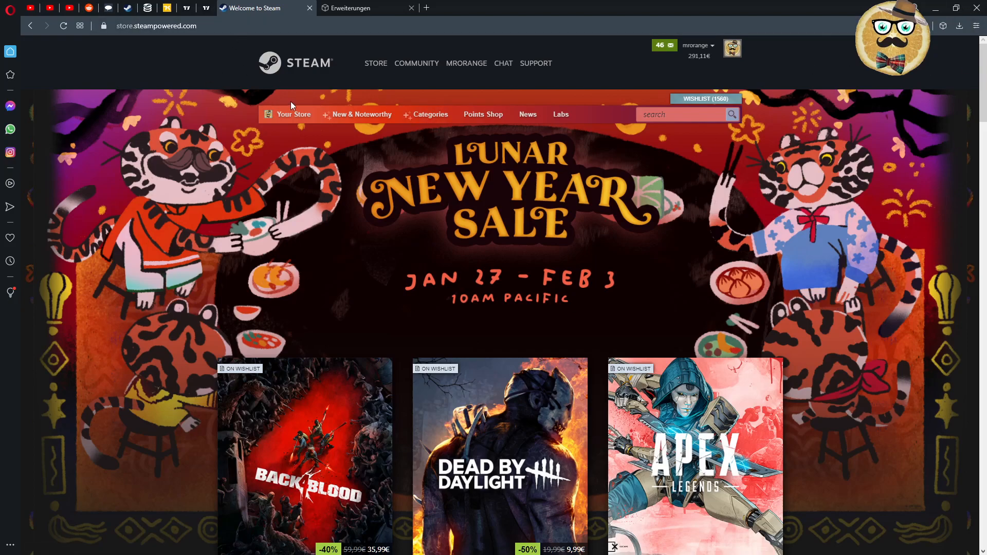
mouse_move(898, 136)
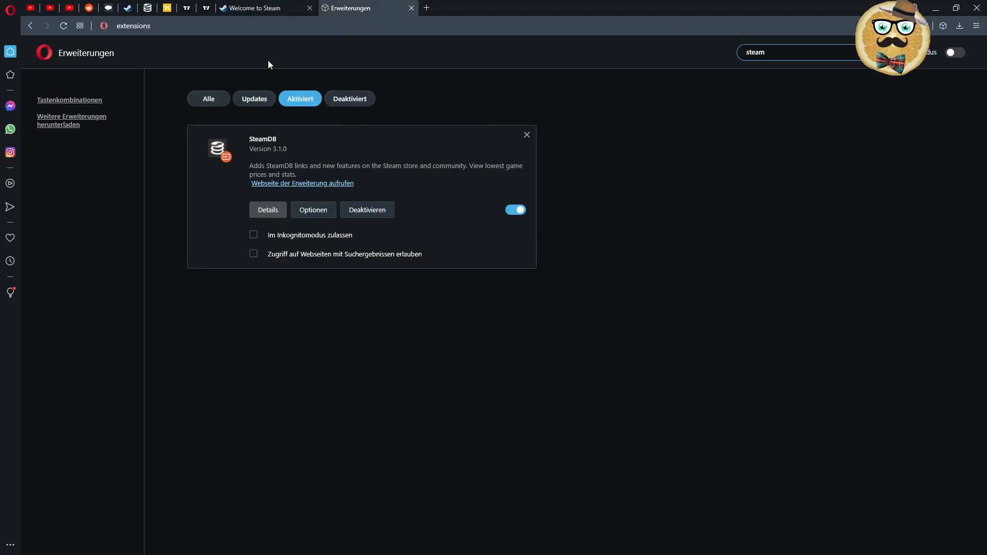
mouse_move(655, 186)
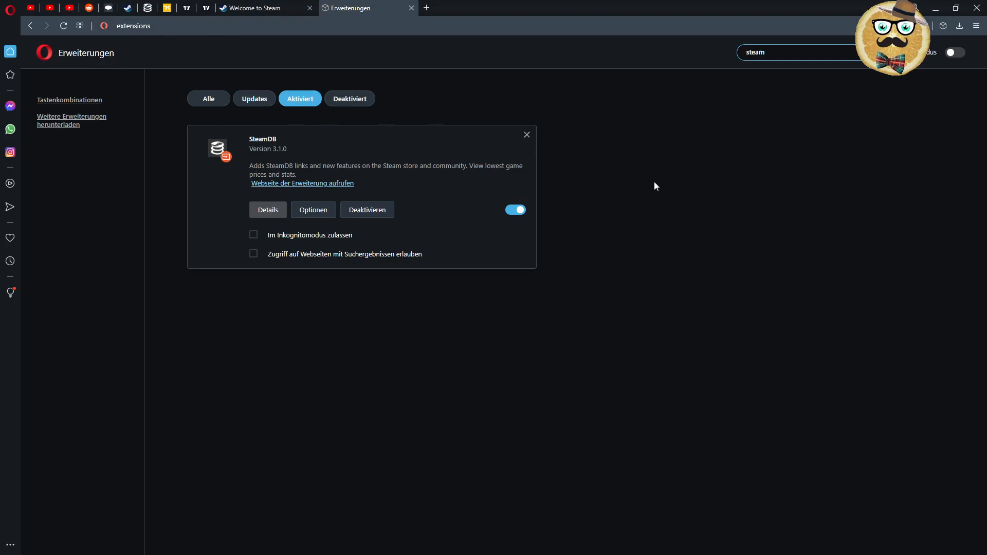
mouse_move(645, 292)
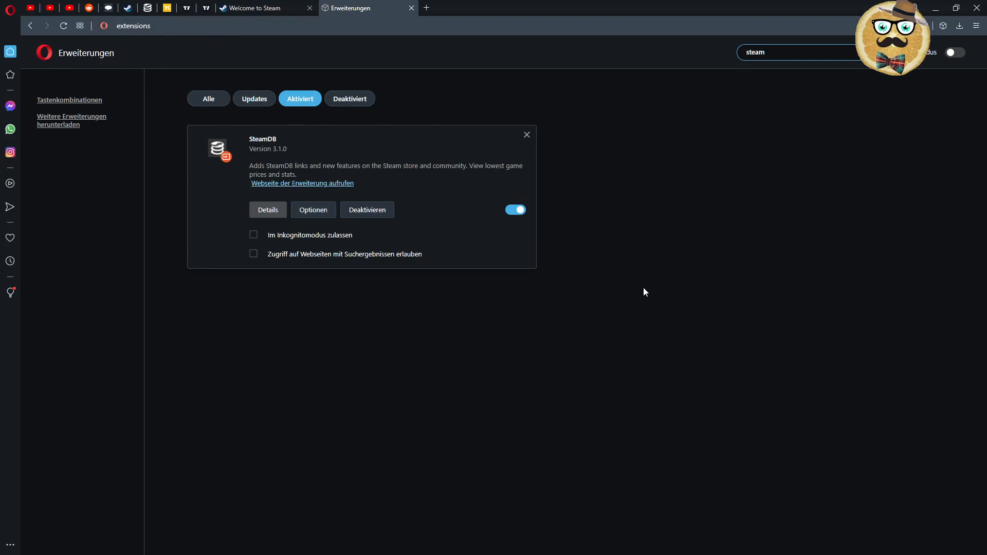
mouse_move(277, 148)
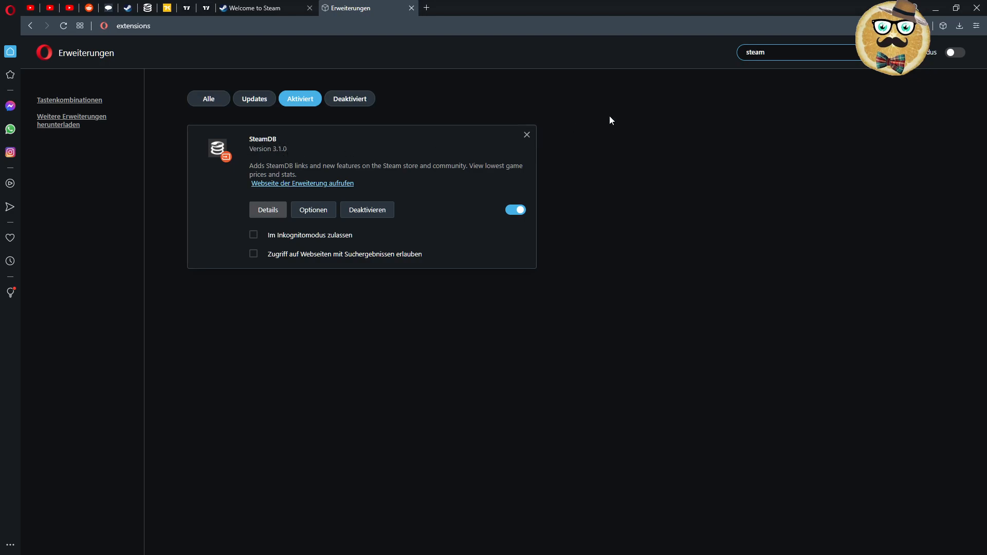
mouse_move(822, 107)
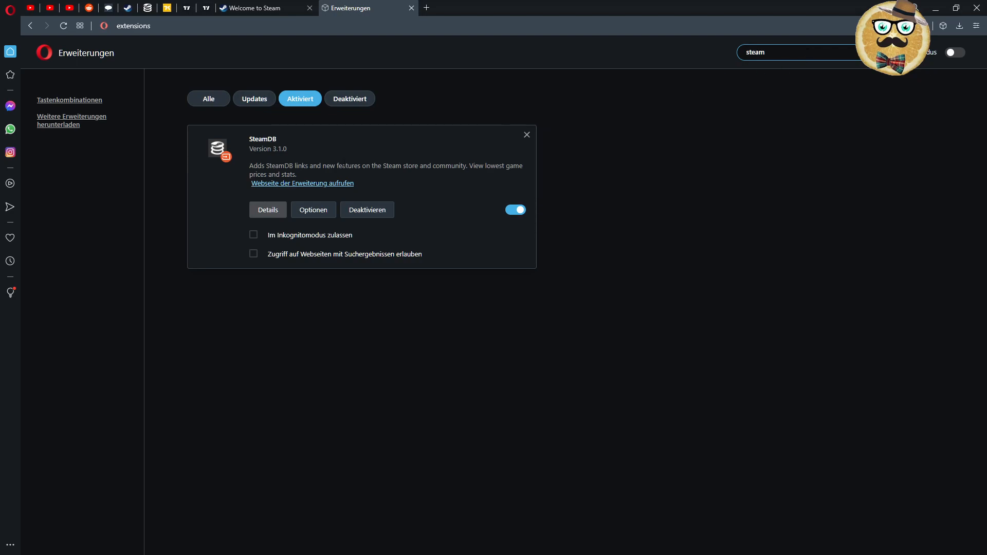
mouse_move(280, 155)
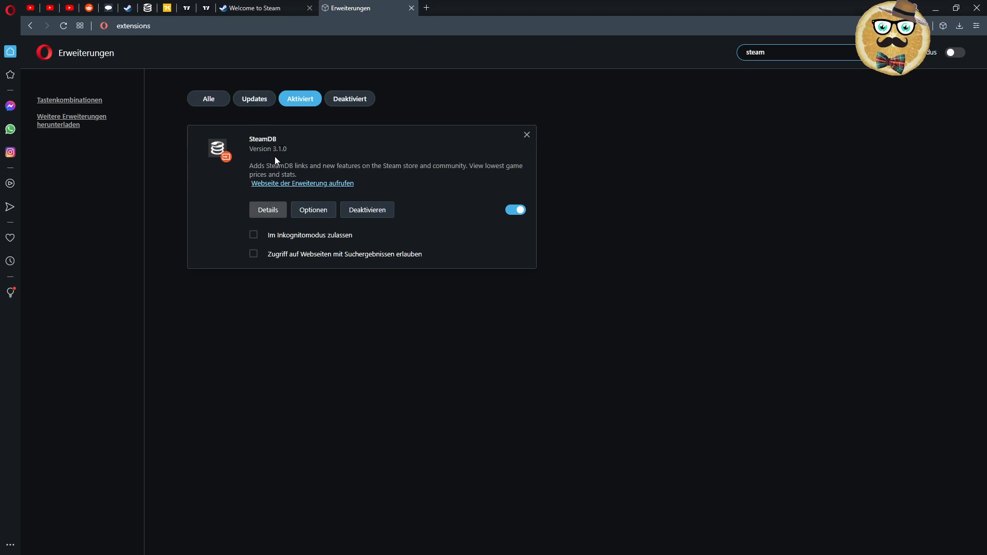
mouse_move(278, 215)
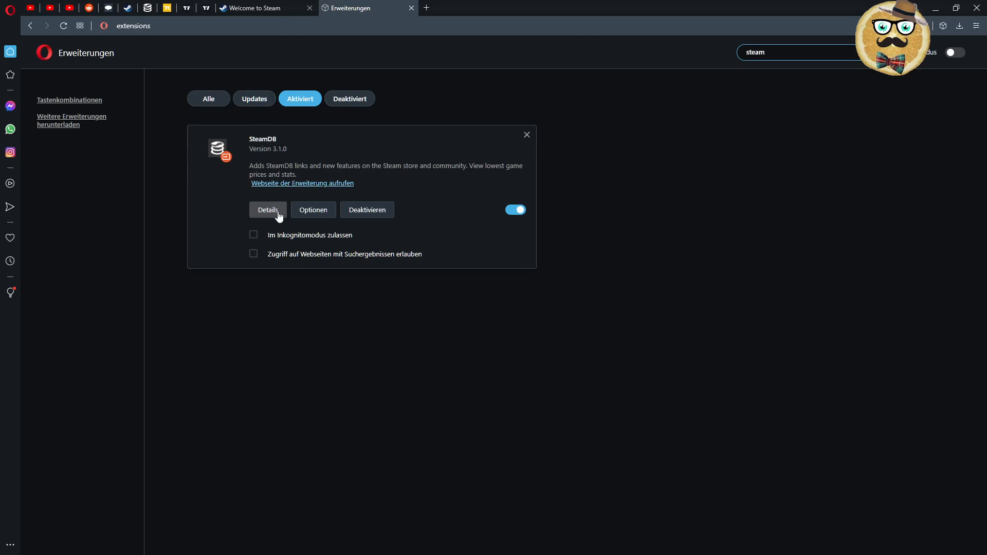
View the SteamDB extension's details, then return to the Aktiviert extension list
left_click(268, 210)
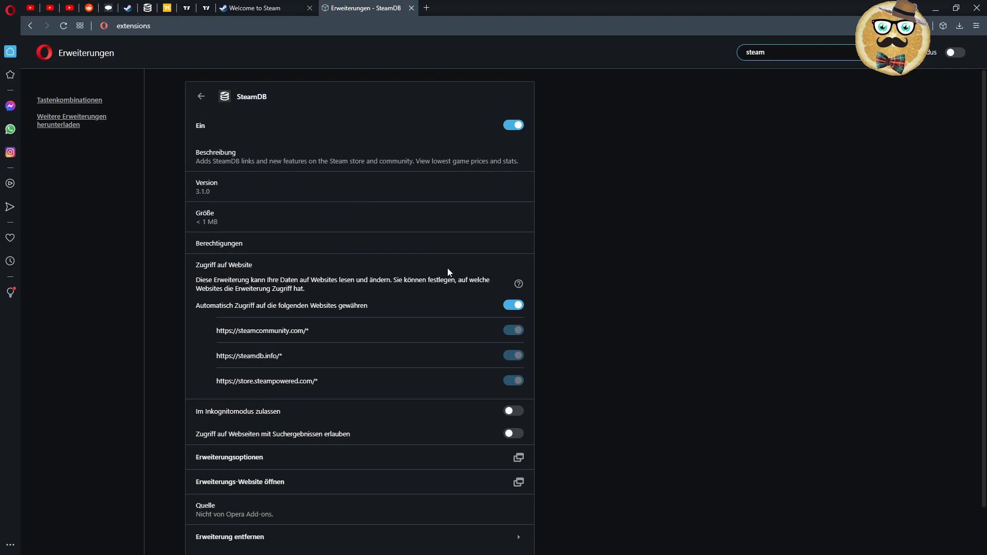
left_click(200, 96)
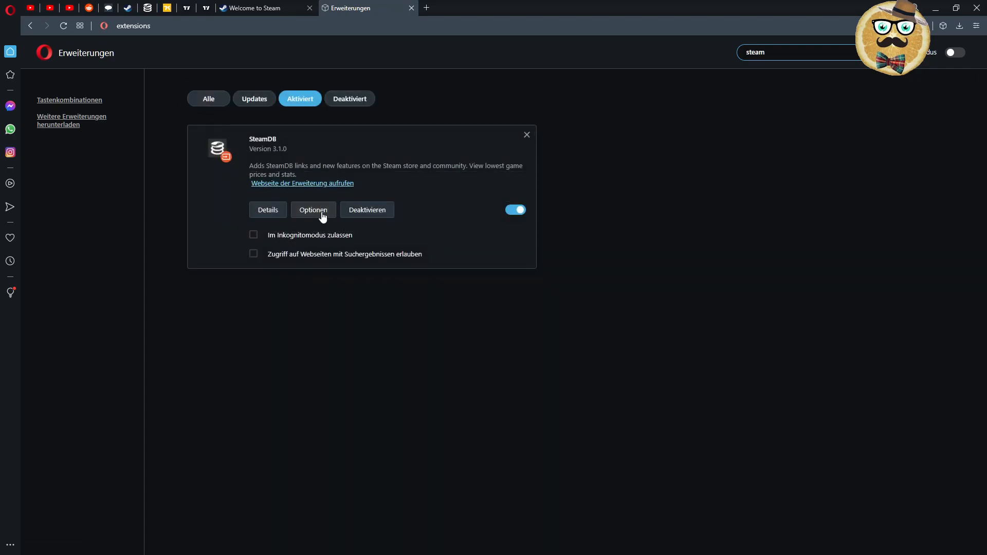
Open SteamDB's Optionen and review website, extra data, buttons & links and inventory settings
left_click(313, 209)
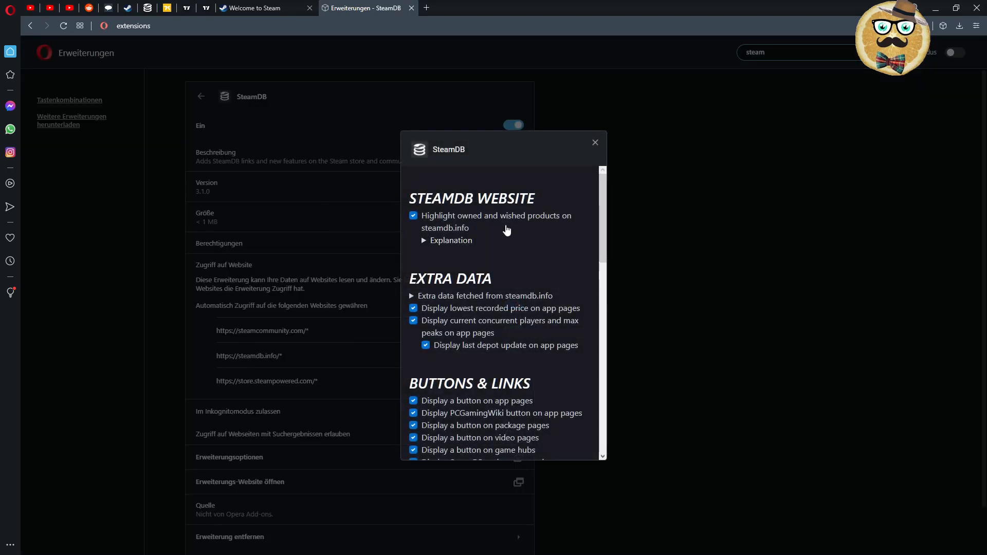
mouse_move(480, 227)
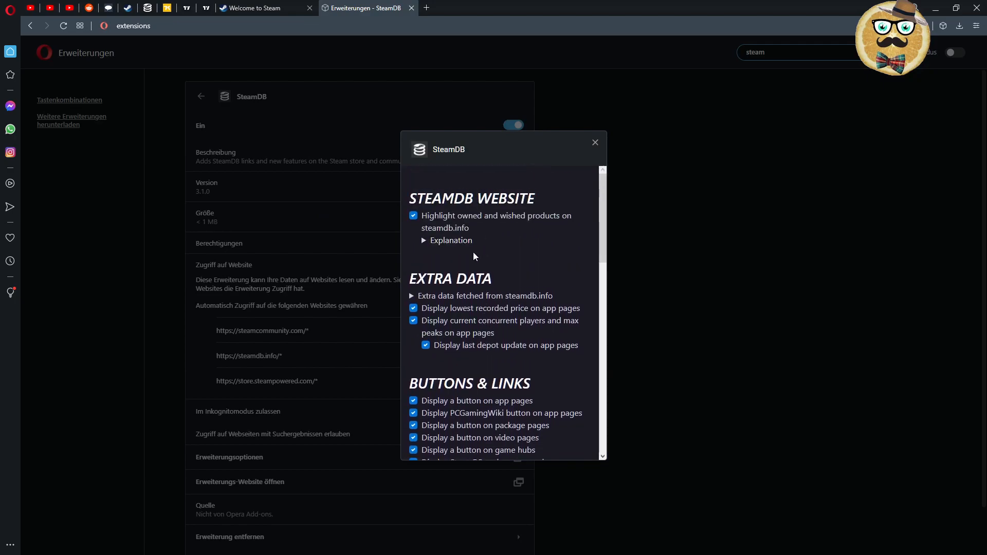
mouse_move(520, 226)
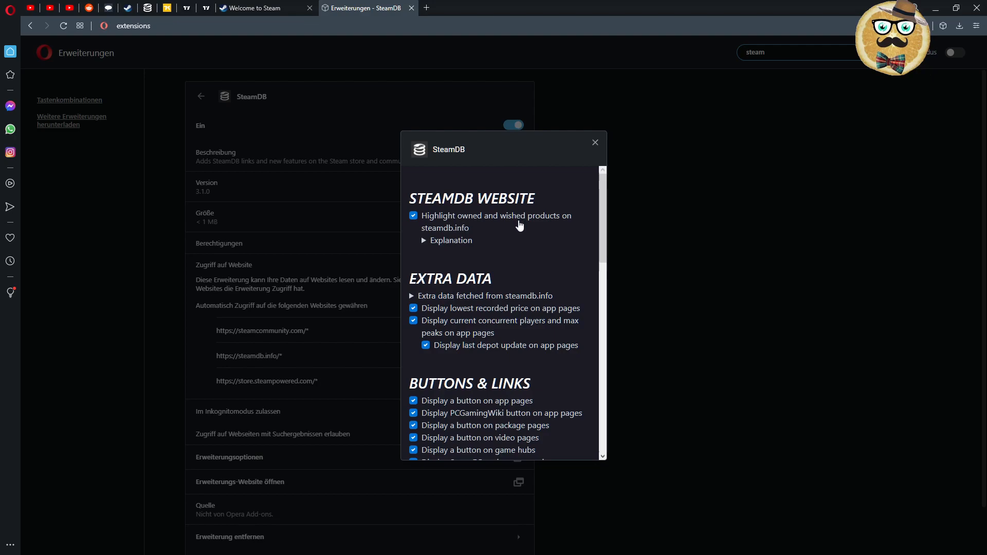
mouse_move(533, 228)
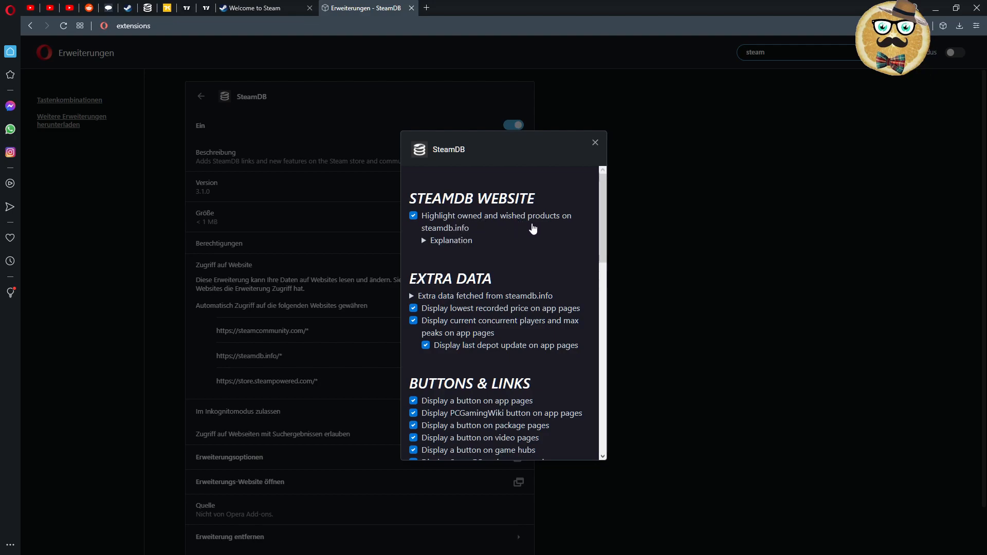
scroll("down", 3)
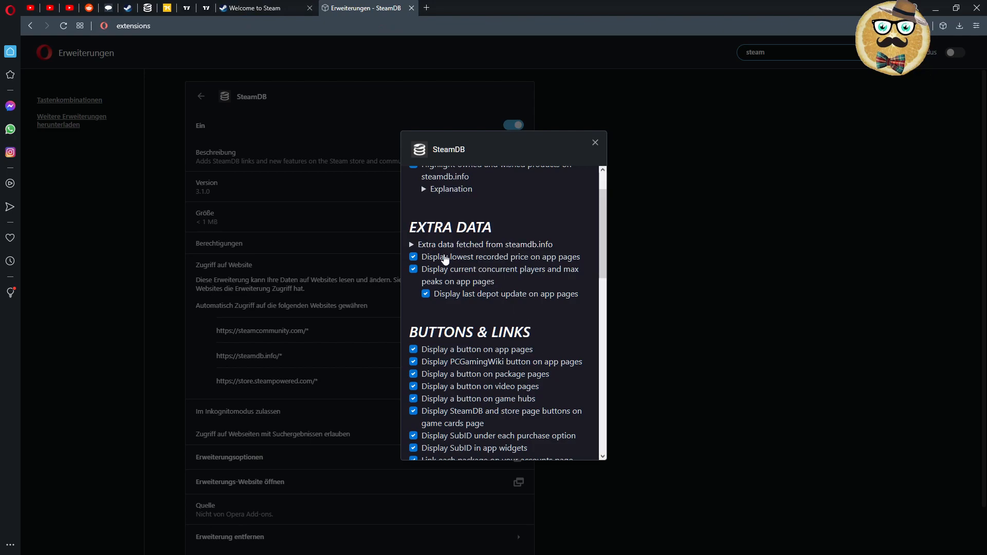
mouse_move(438, 284)
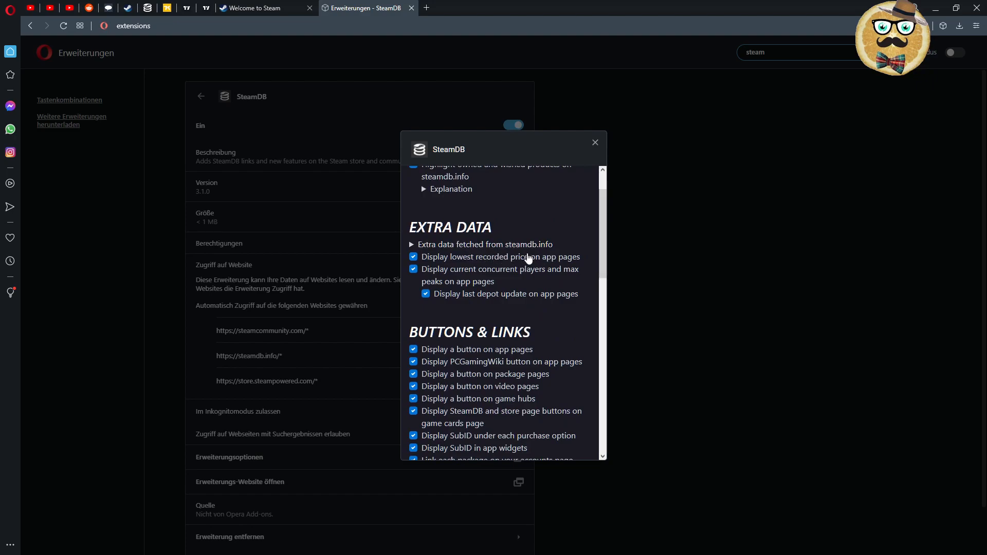
mouse_move(479, 268)
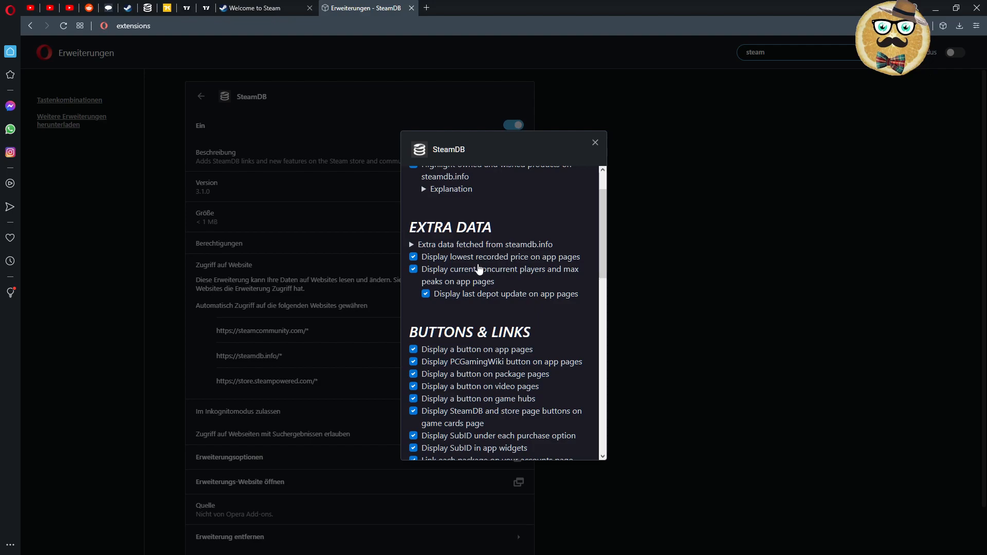
mouse_move(464, 286)
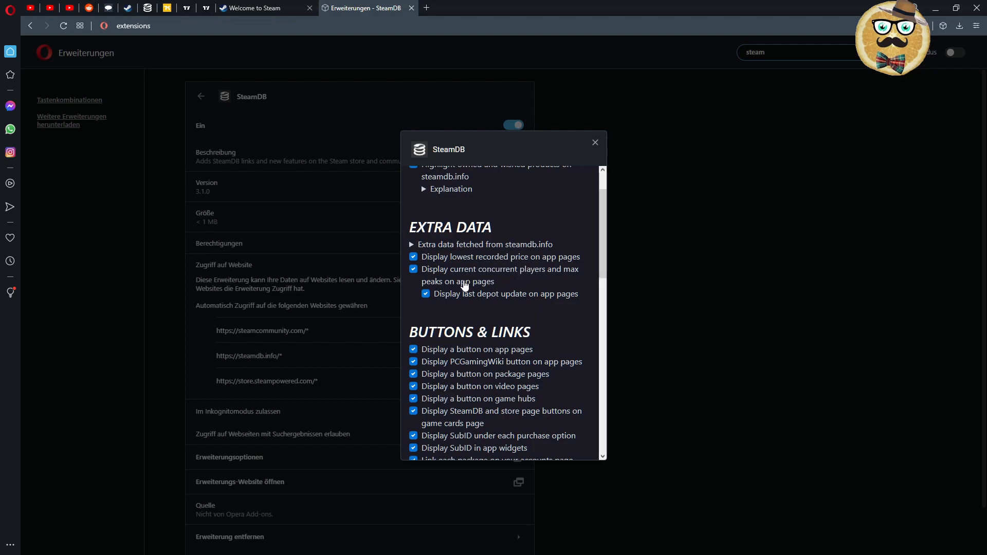
mouse_move(506, 285)
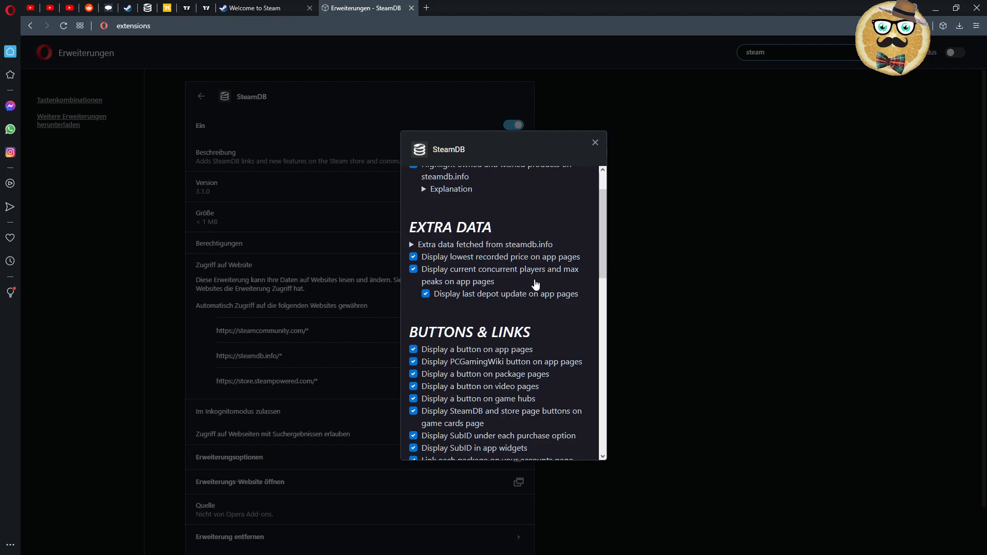
mouse_move(516, 316)
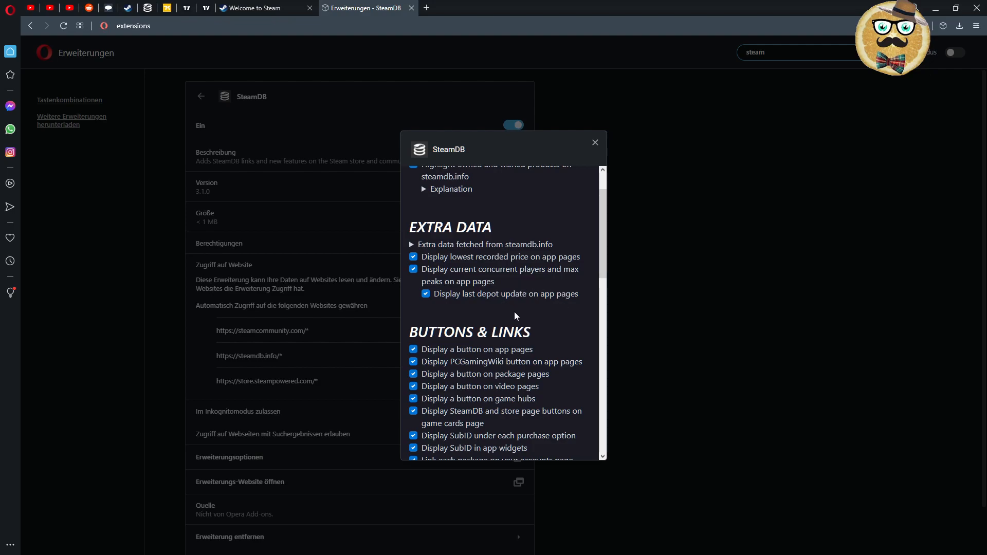
mouse_move(512, 315)
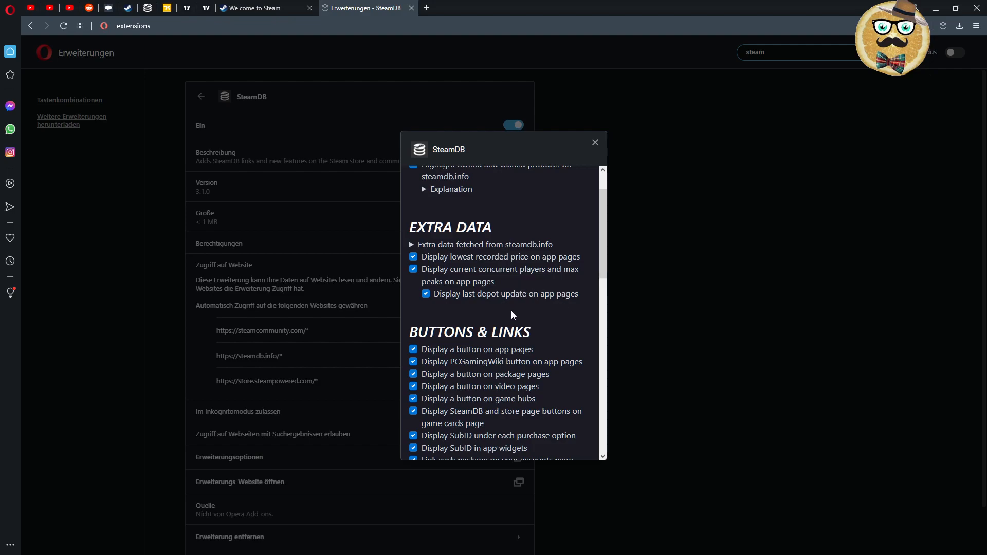
mouse_move(513, 305)
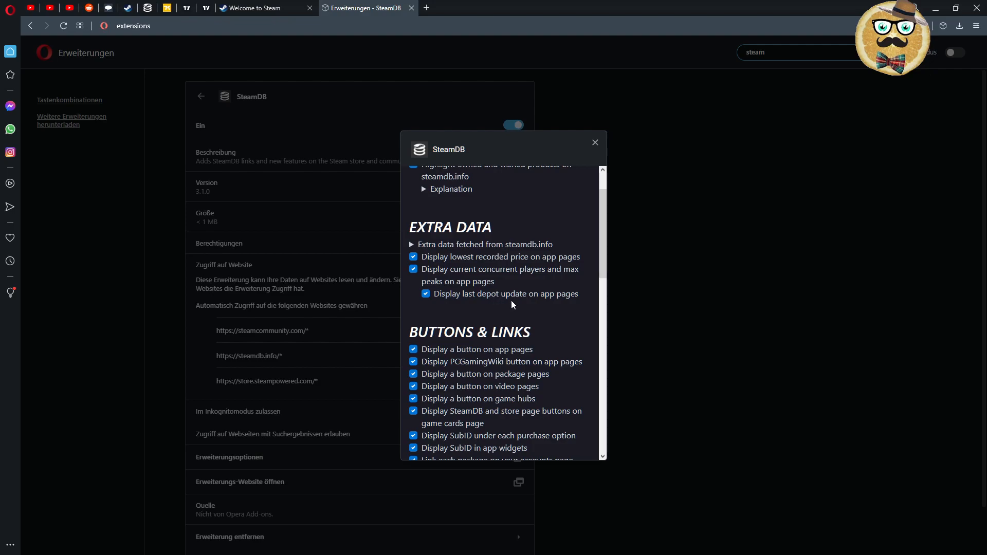
mouse_move(546, 313)
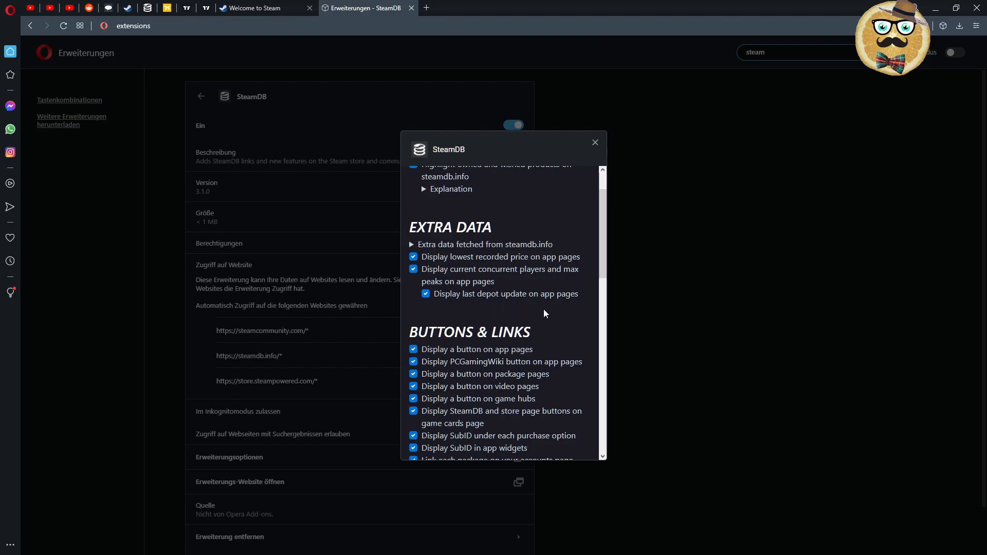
scroll("down", 3)
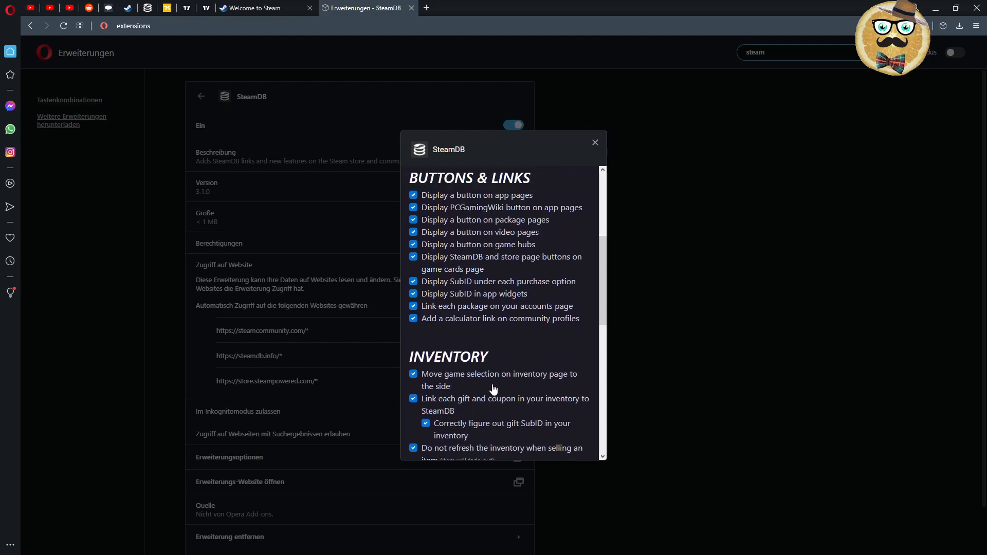
scroll("down", 3)
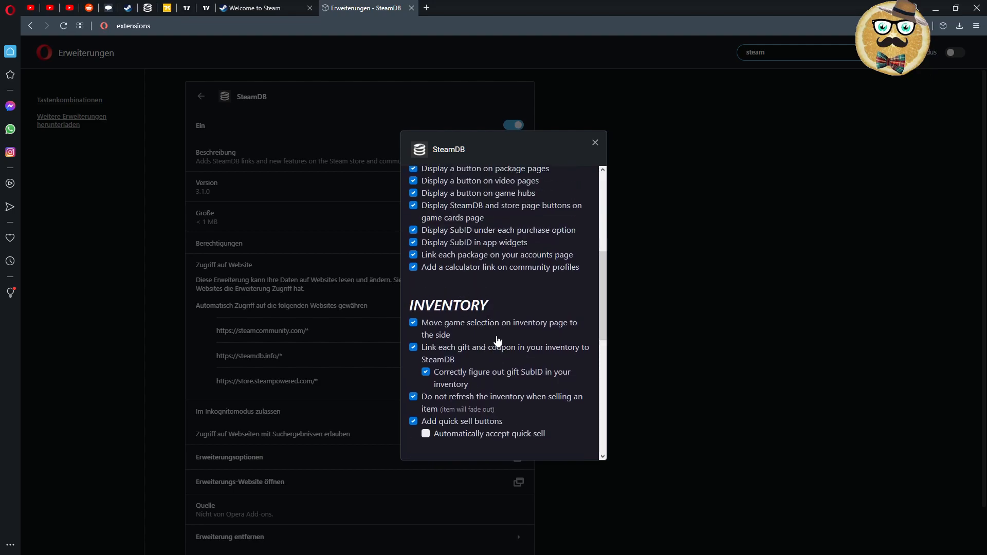
mouse_move(468, 291)
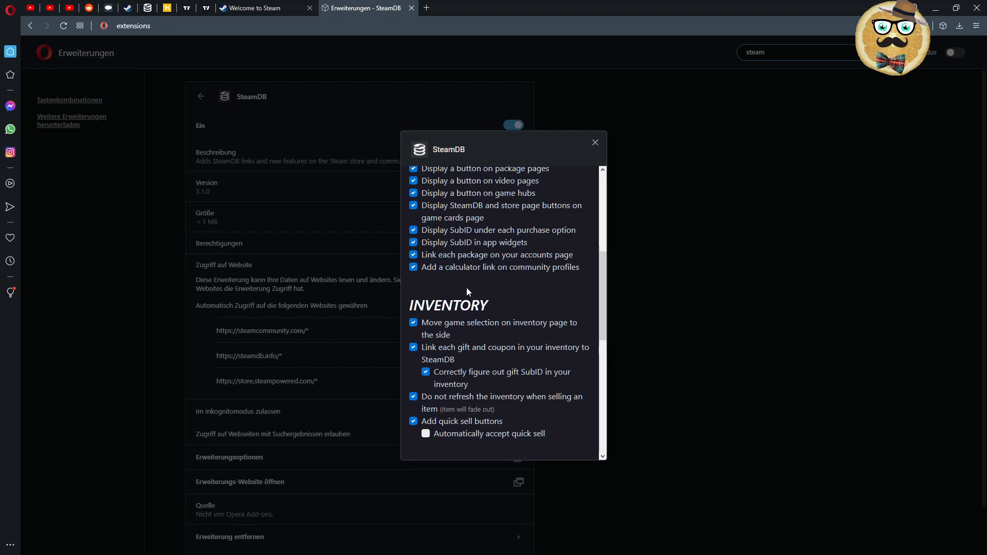
mouse_move(499, 308)
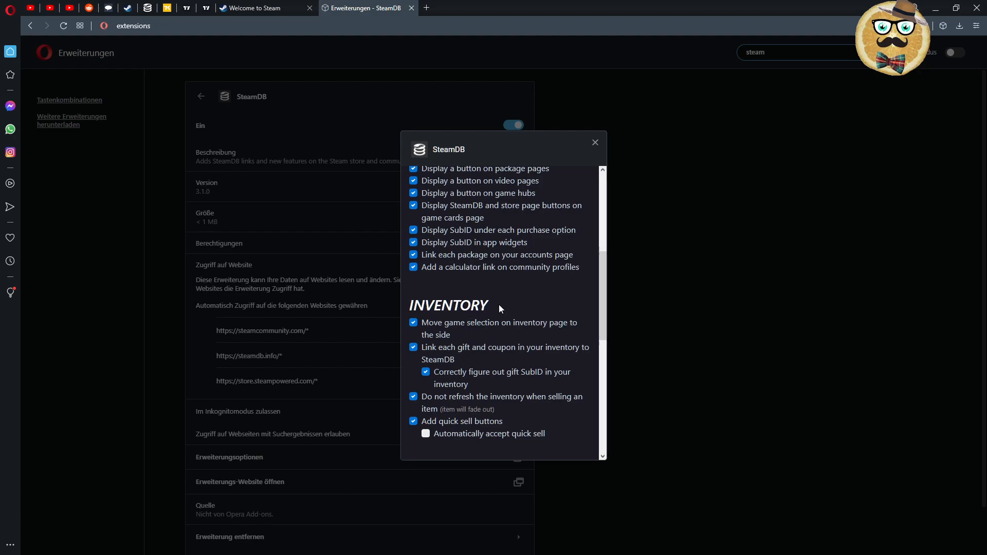
scroll("down", 3)
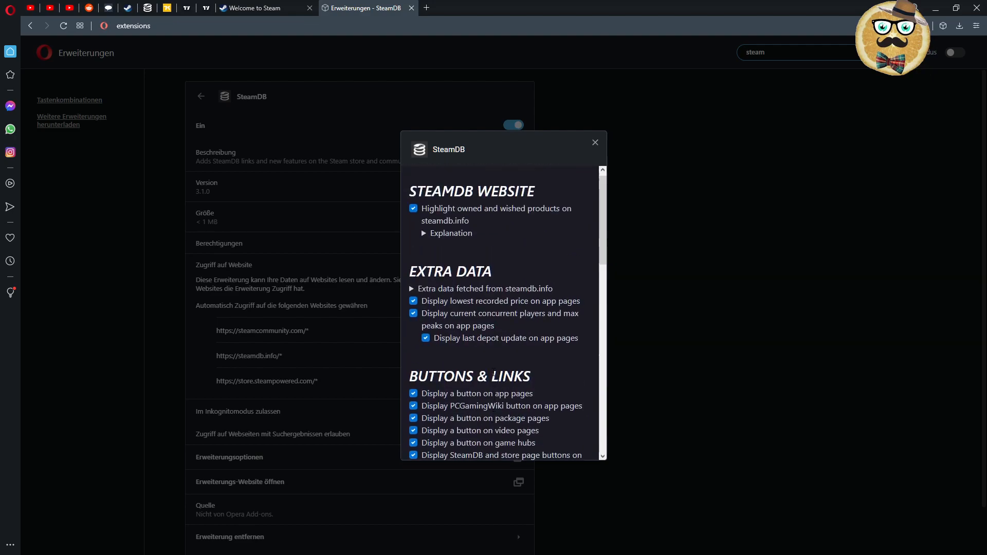
Close the SteamDB options popup and switch to the 'Welcome to Steam' tab
left_click(595, 143)
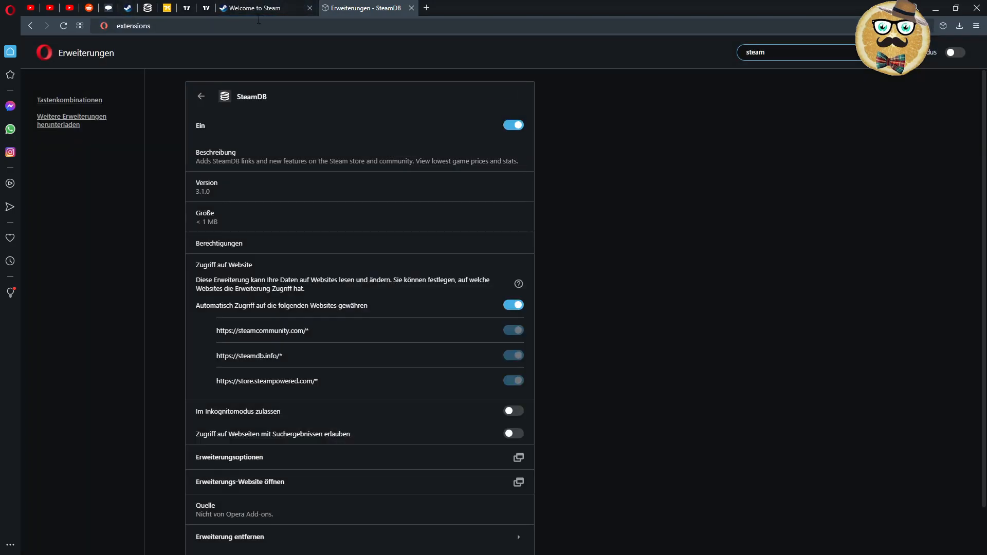
left_click(258, 9)
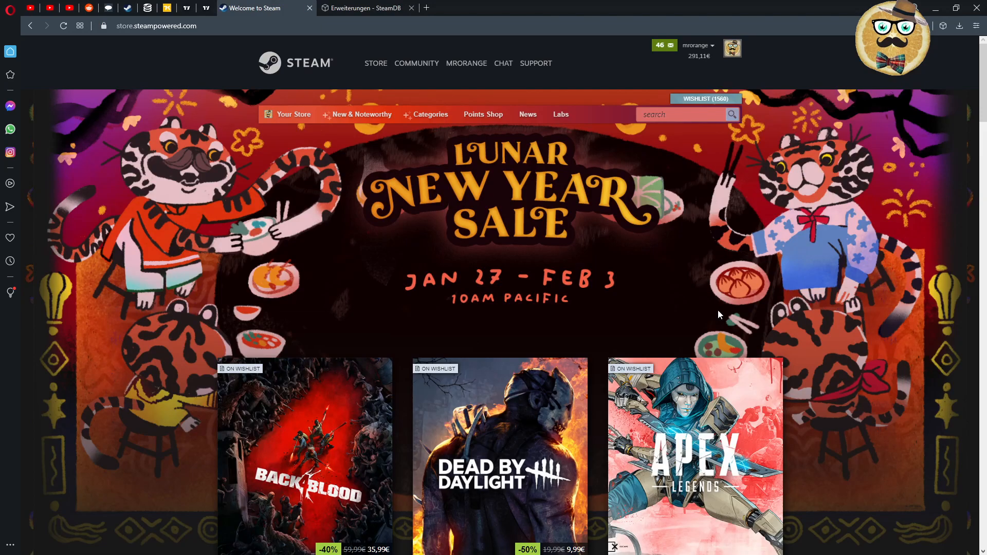
mouse_move(630, 286)
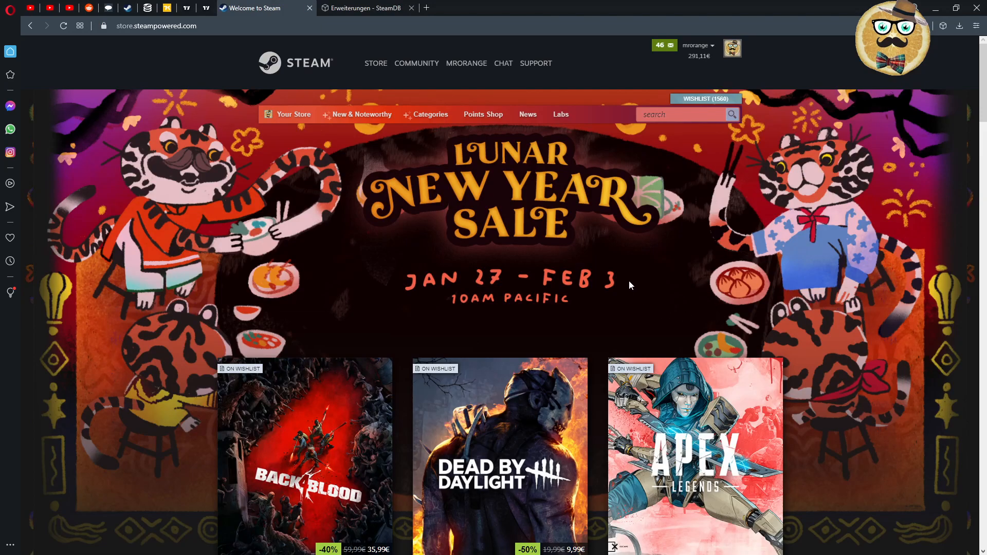
Scroll Back 4 Blood's store page to SteamDB's lowest recorded price and player stats
scroll("down", 3)
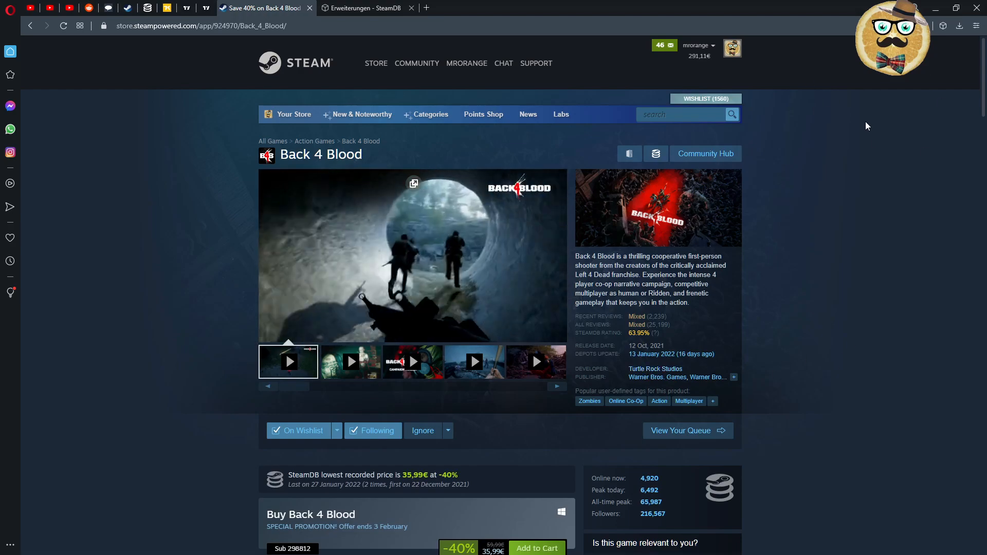
scroll("down", 3)
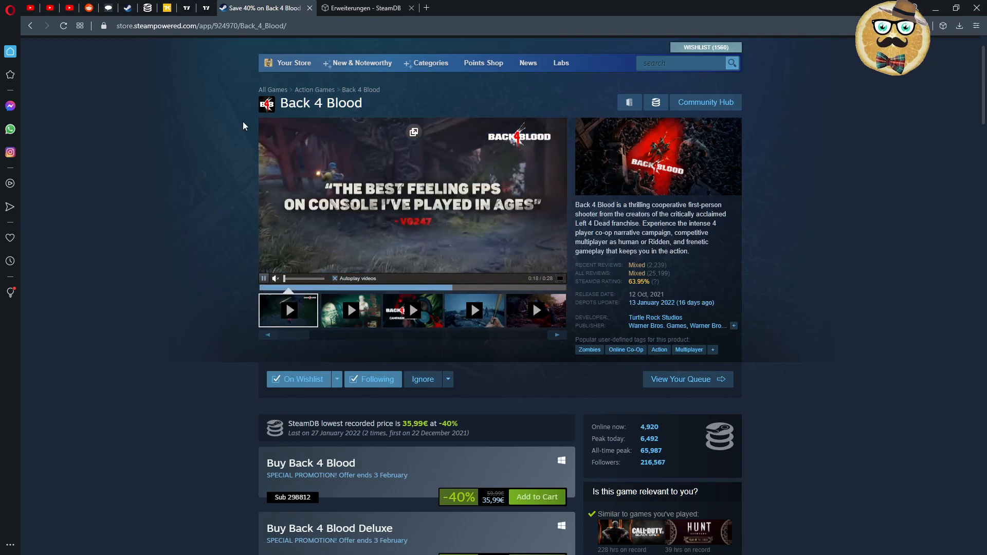
mouse_move(658, 306)
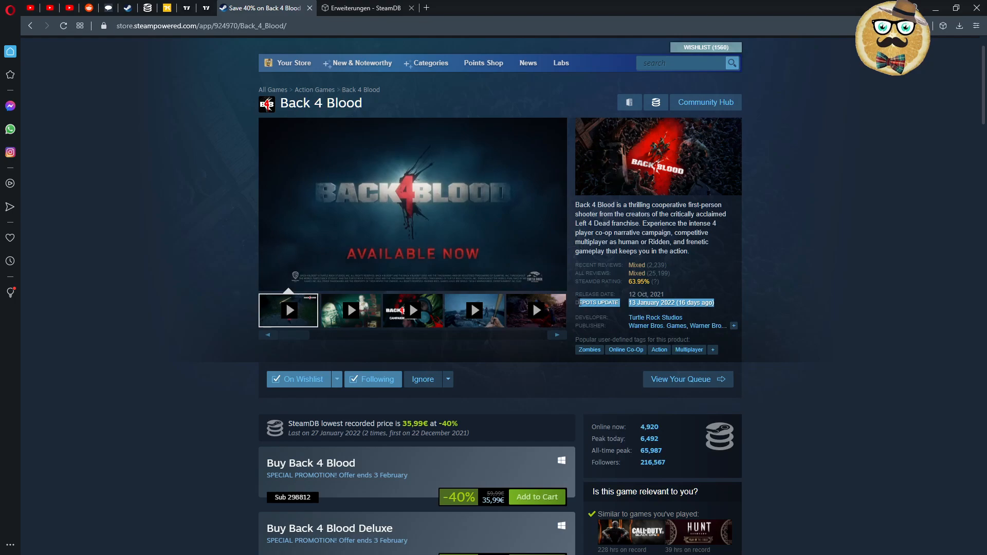
right_click(670, 303)
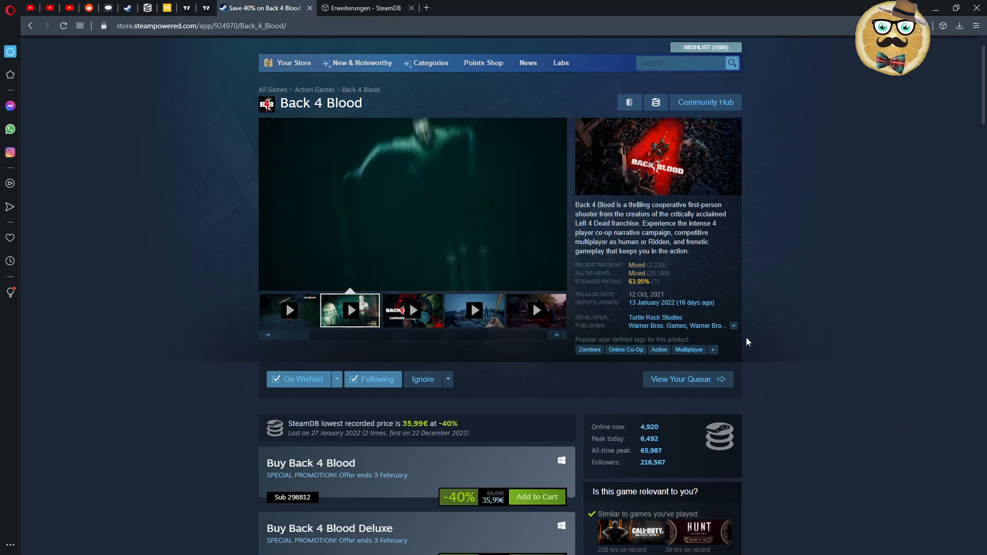
scroll("down", 3)
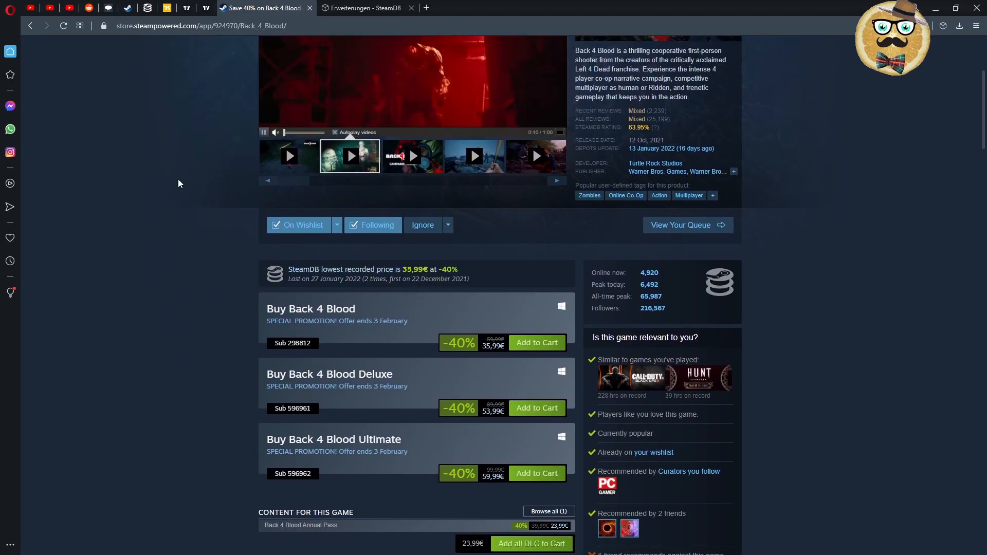
mouse_move(305, 277)
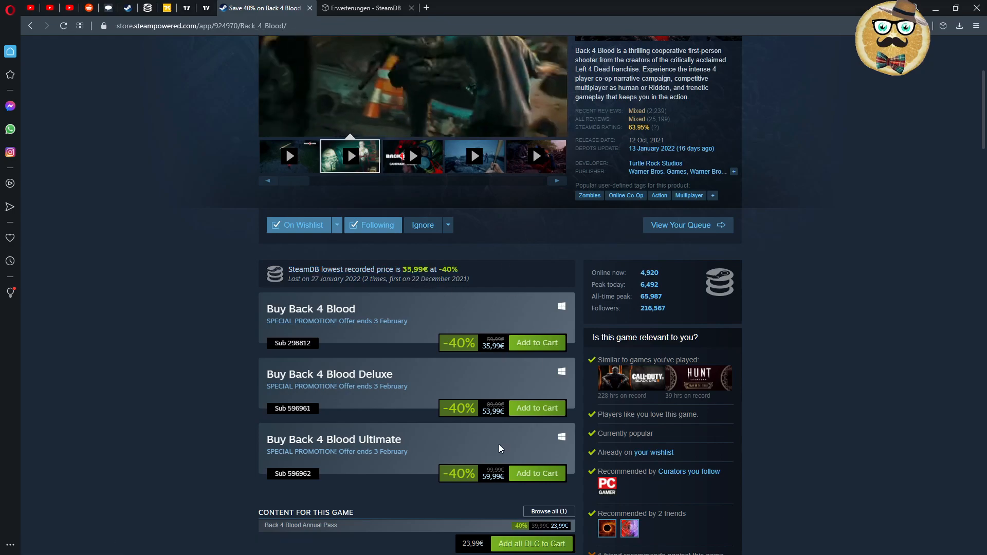
mouse_move(448, 277)
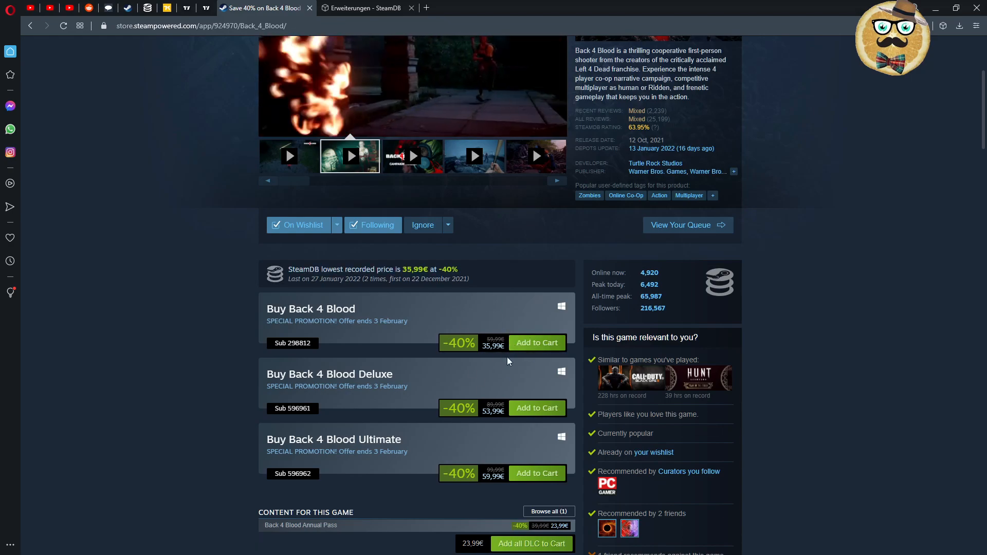
mouse_move(316, 283)
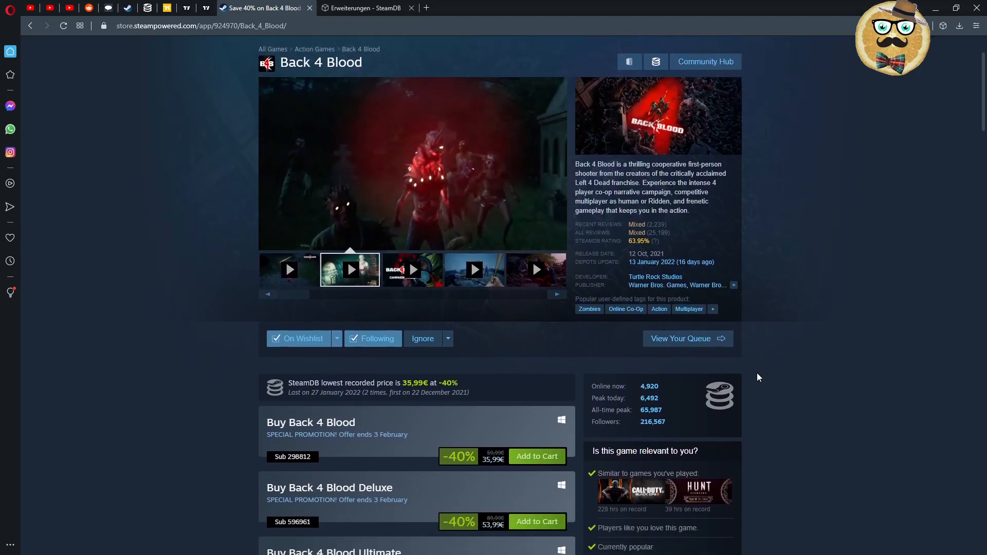
scroll("down", 3)
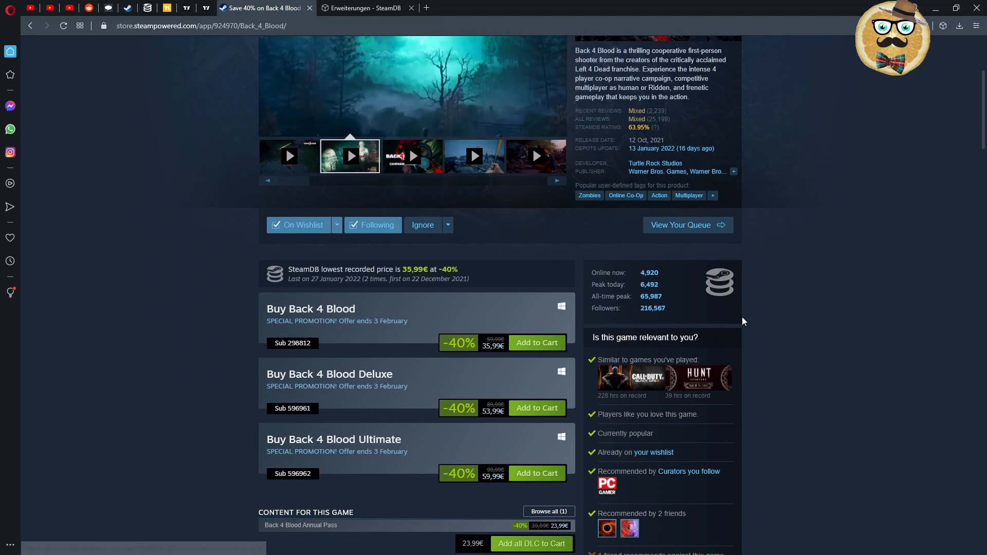
scroll("down", 3)
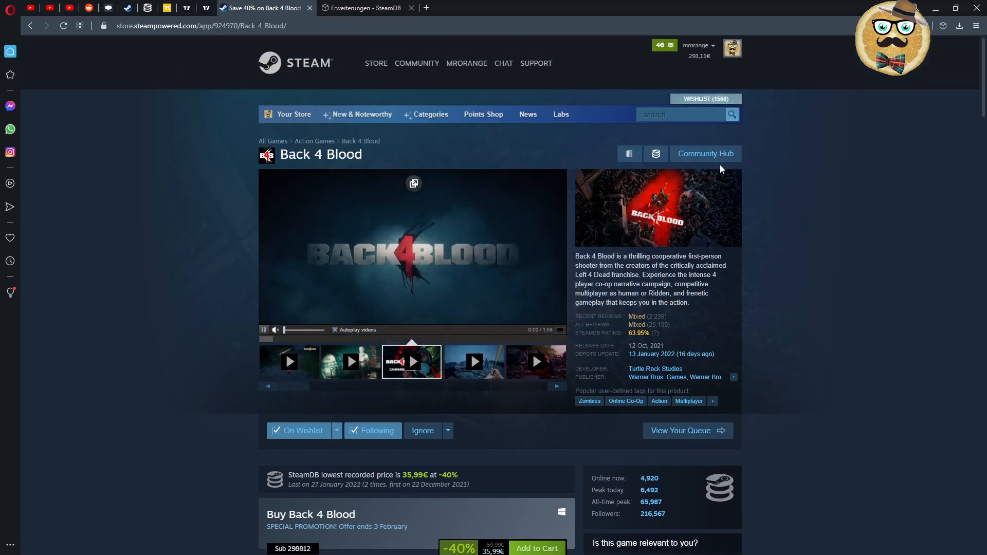
scroll("down", 3)
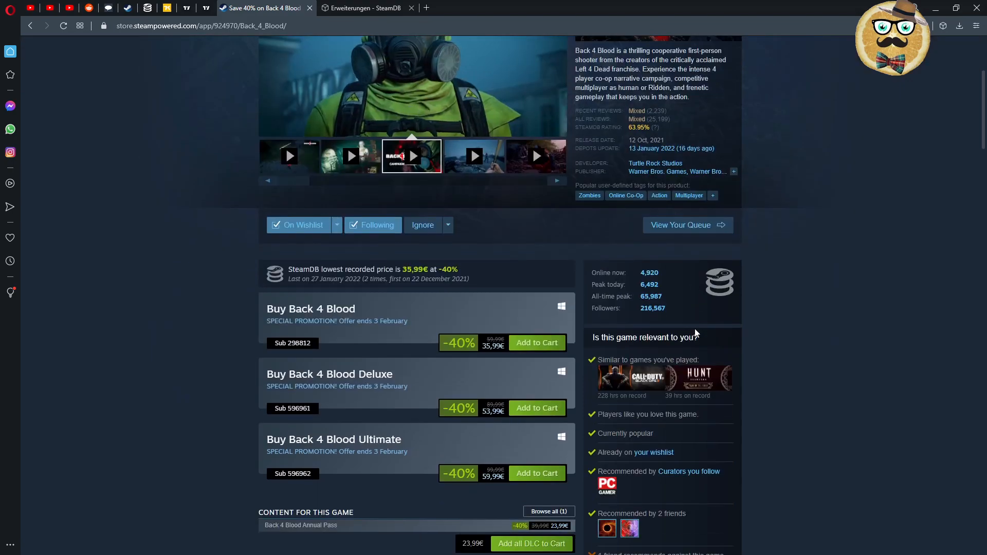
scroll("up", 3)
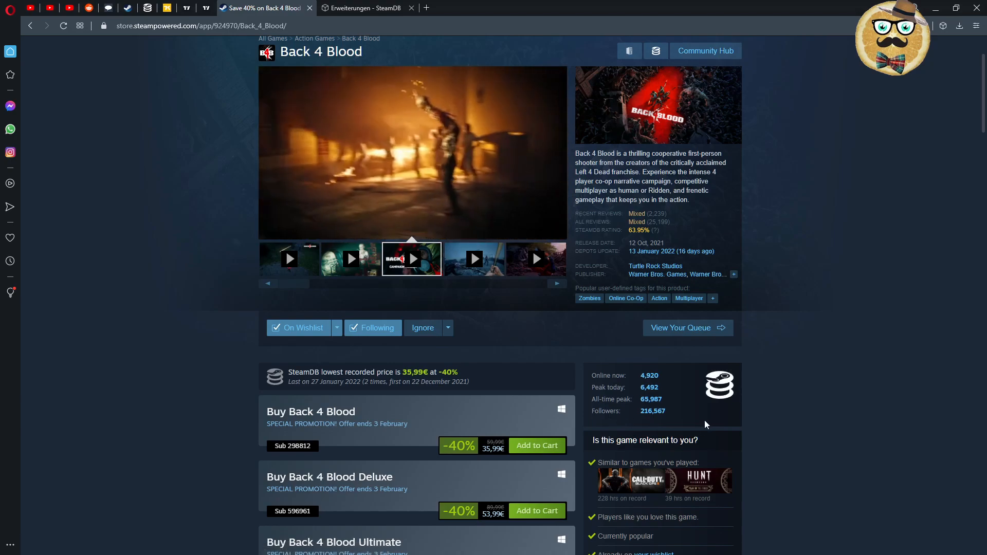
scroll("down", 3)
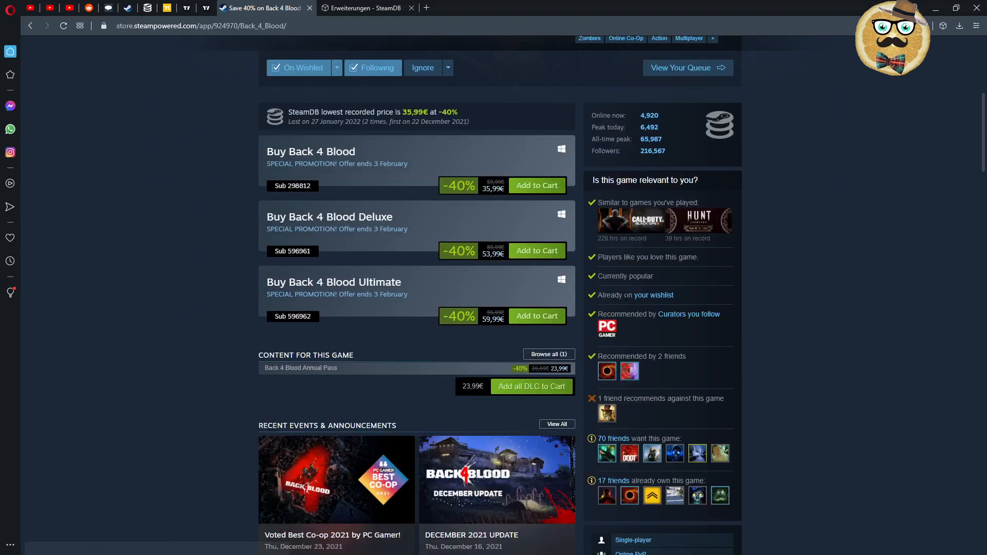
scroll("down", 3)
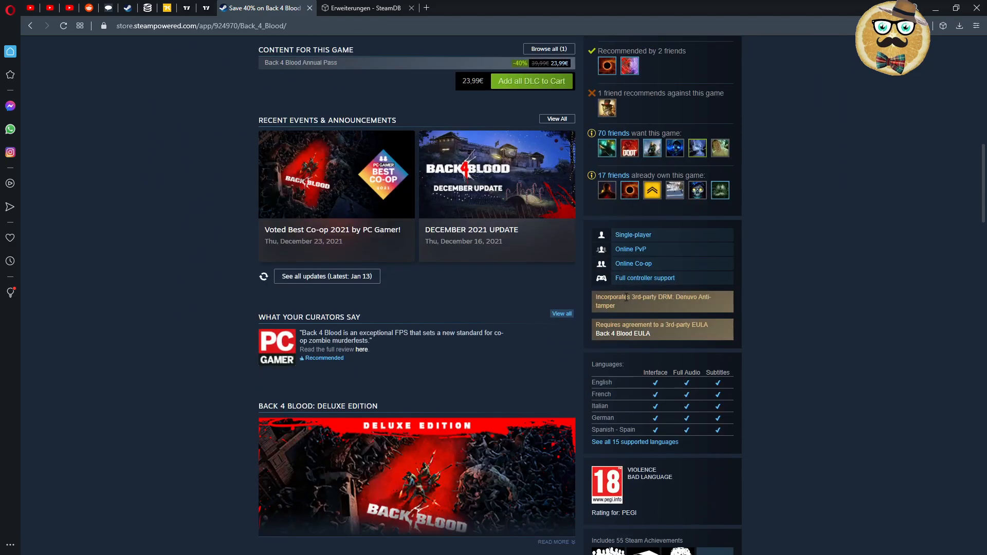
scroll("up", 3)
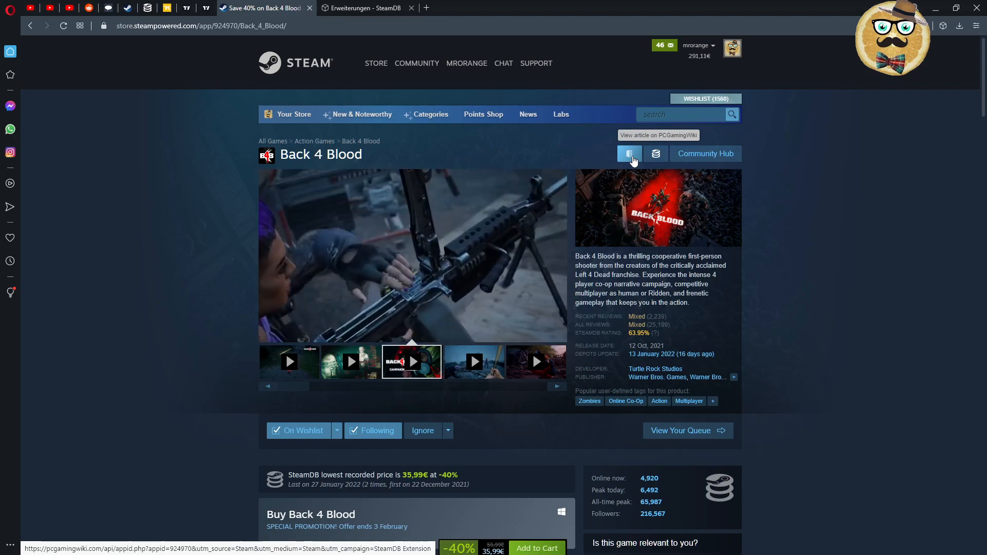
Open Back 4 Blood on SteamDB and scroll its Store Prices table across currencies
left_click(656, 153)
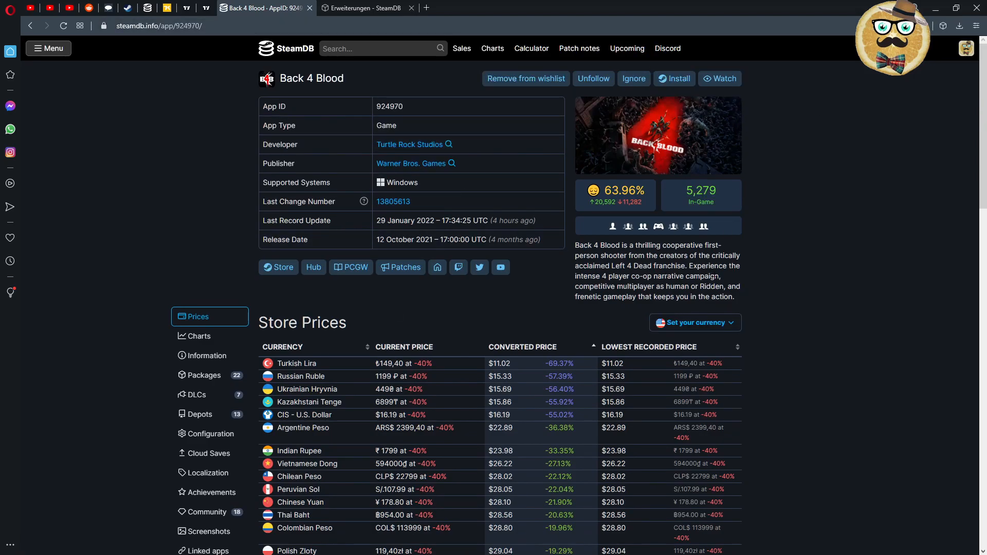
scroll("down", 3)
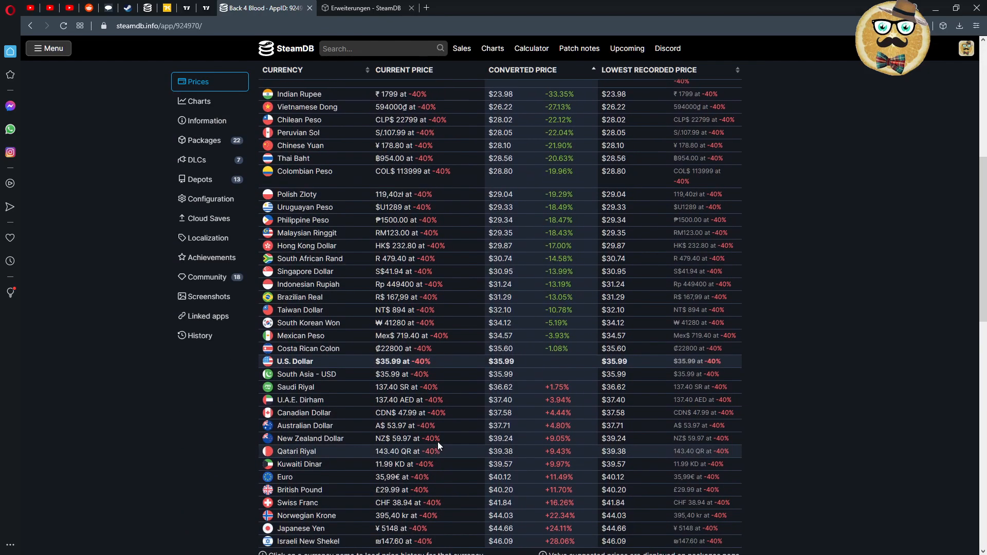
scroll("up", 3)
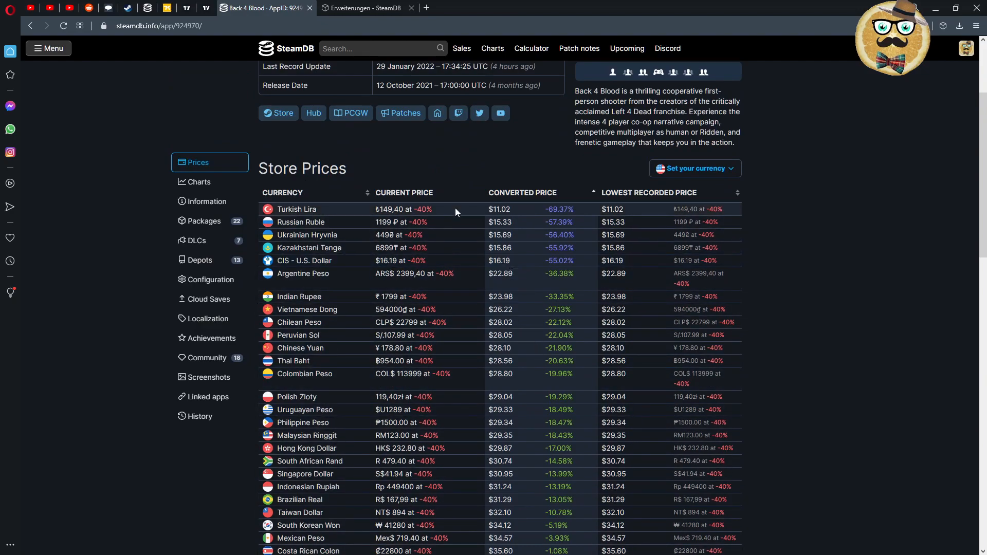
mouse_move(516, 217)
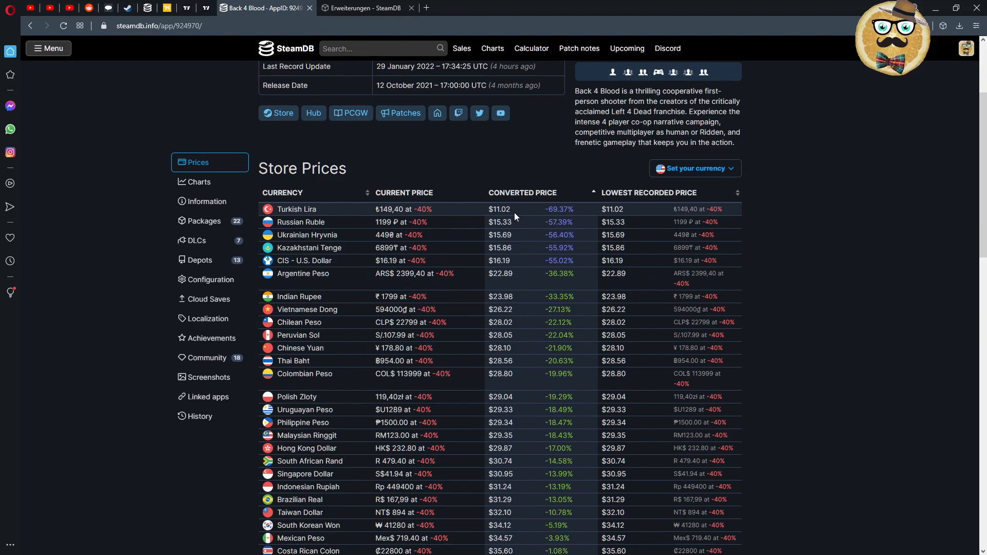
mouse_move(504, 214)
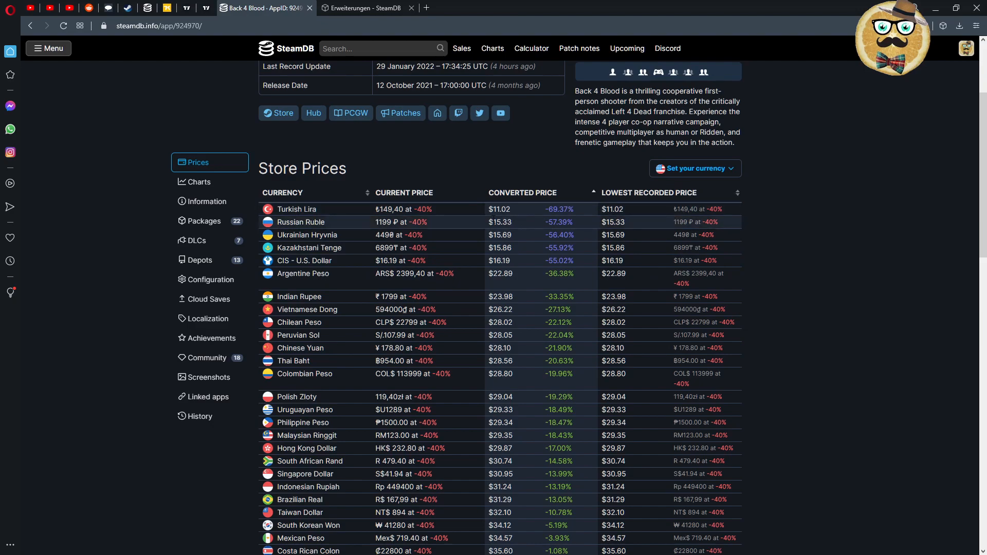
mouse_move(484, 218)
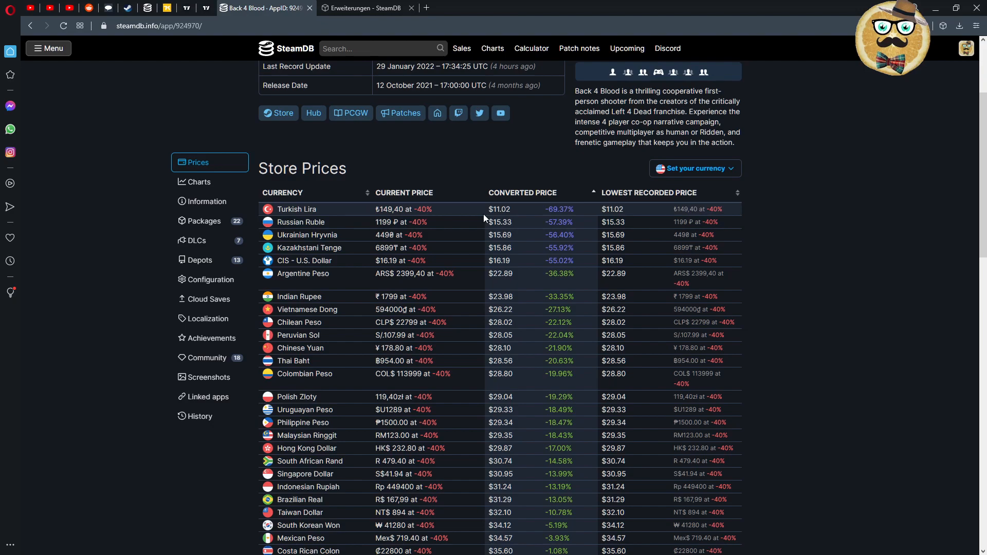
mouse_move(497, 231)
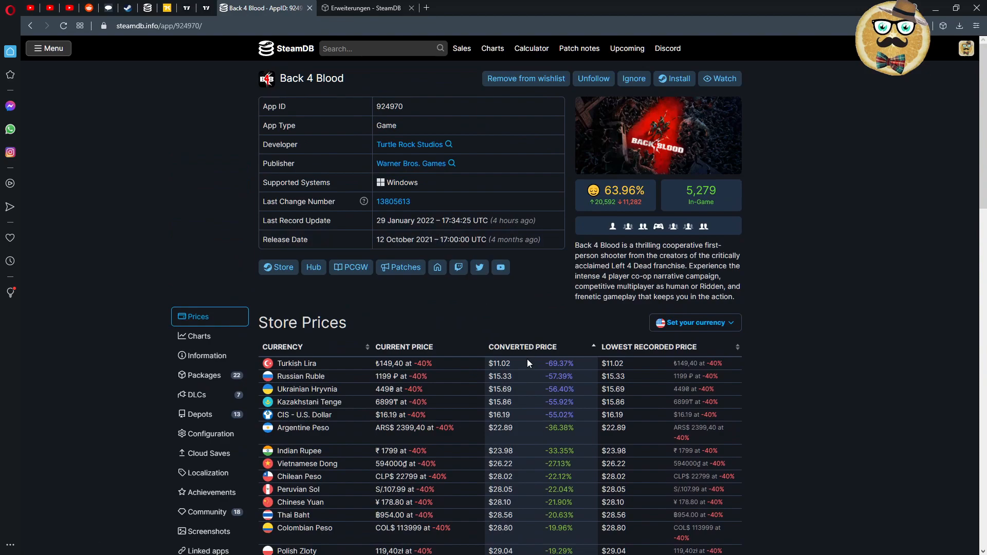
mouse_move(521, 386)
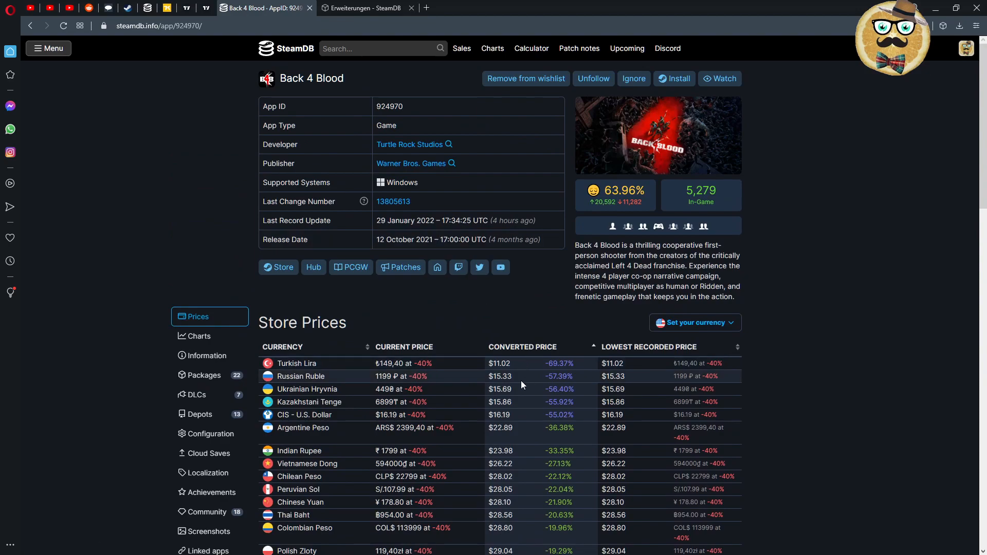
mouse_move(500, 376)
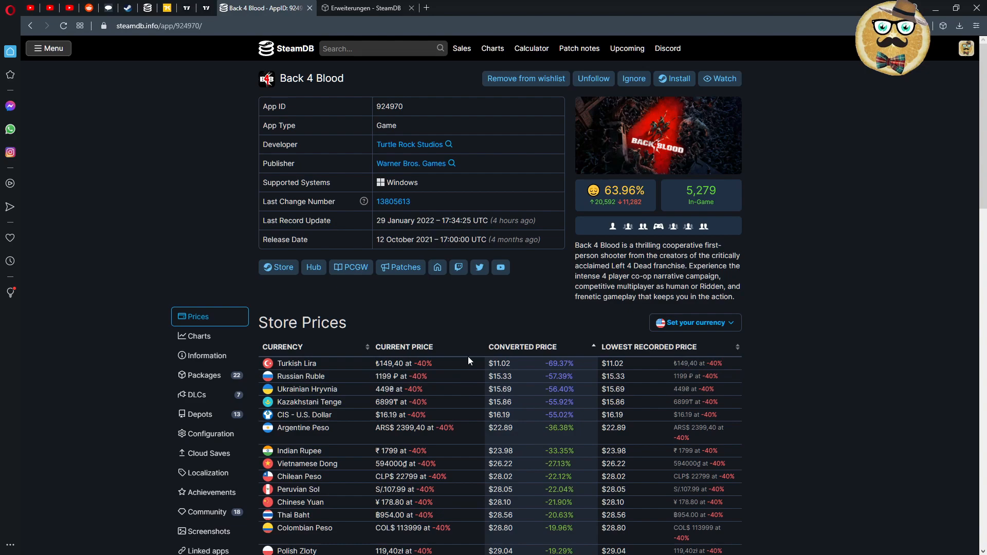
mouse_move(513, 363)
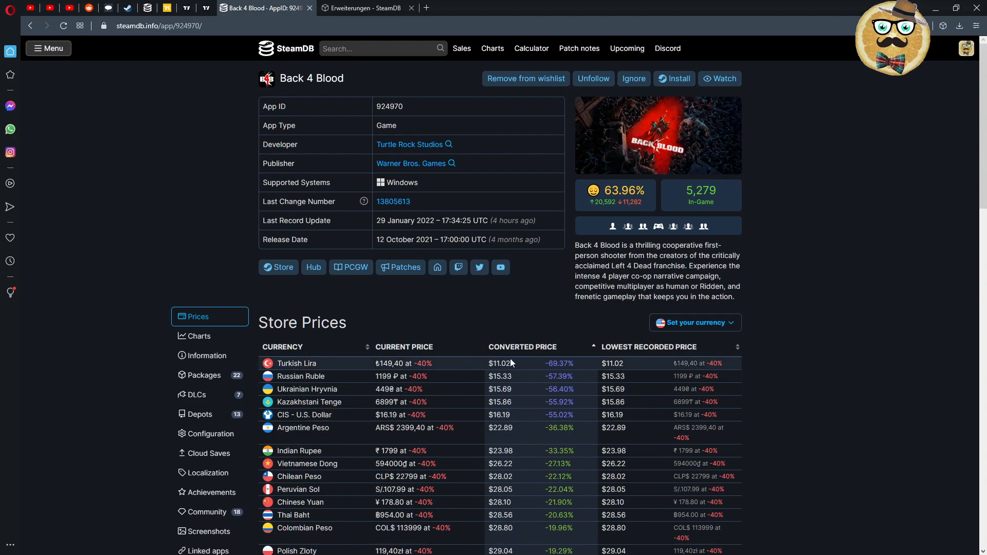
mouse_move(451, 278)
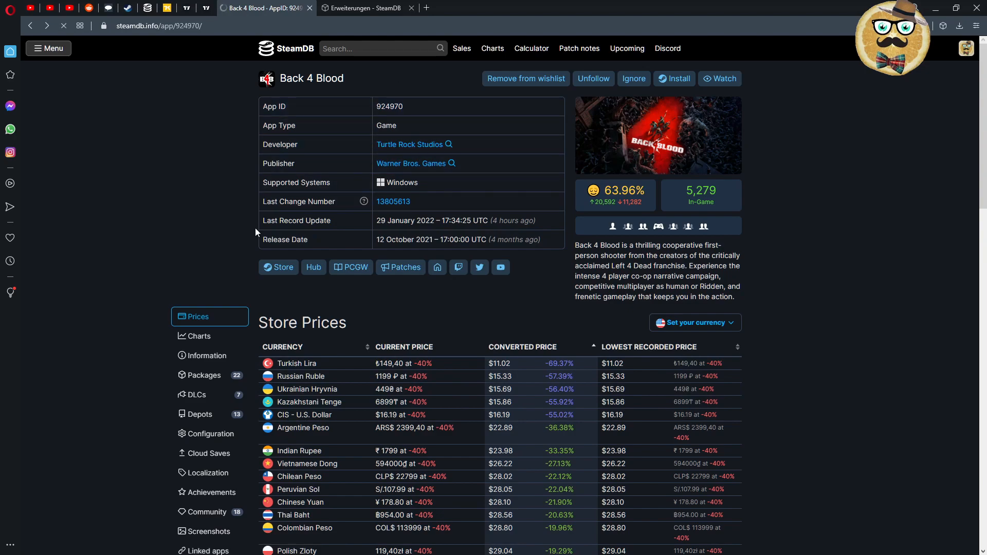
Open the Steam item inventory and select the Assassin's Creed Origins Booster Pack
left_click(278, 267)
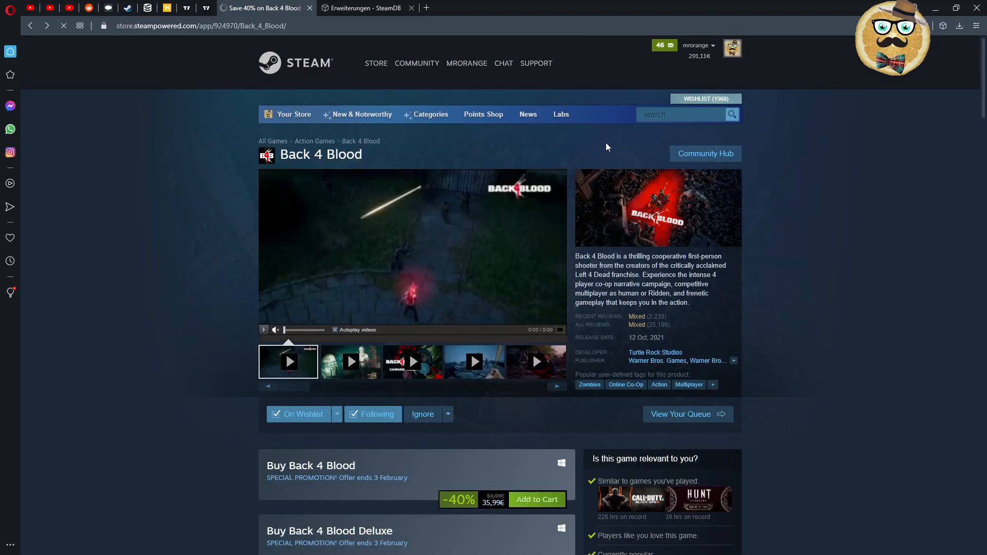
left_click(466, 64)
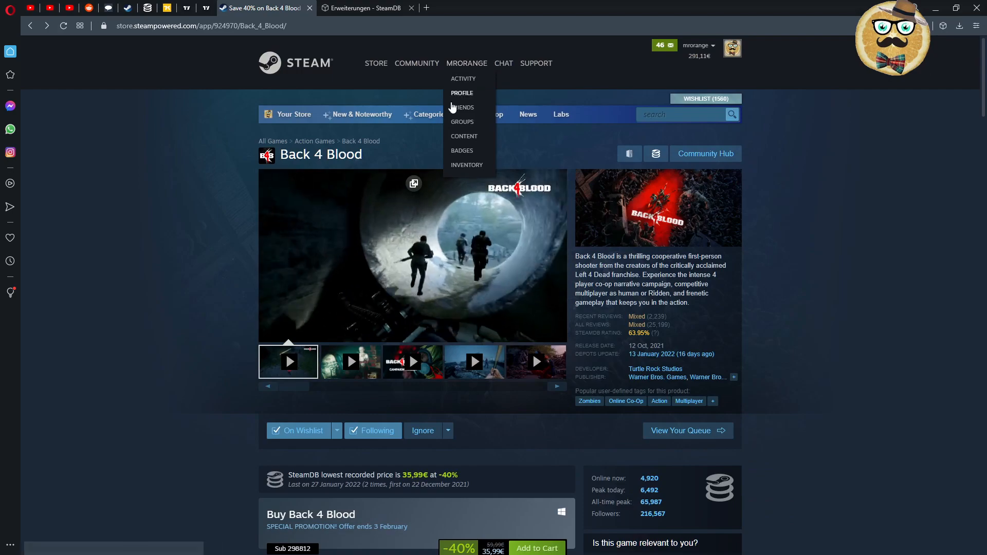
left_click(461, 165)
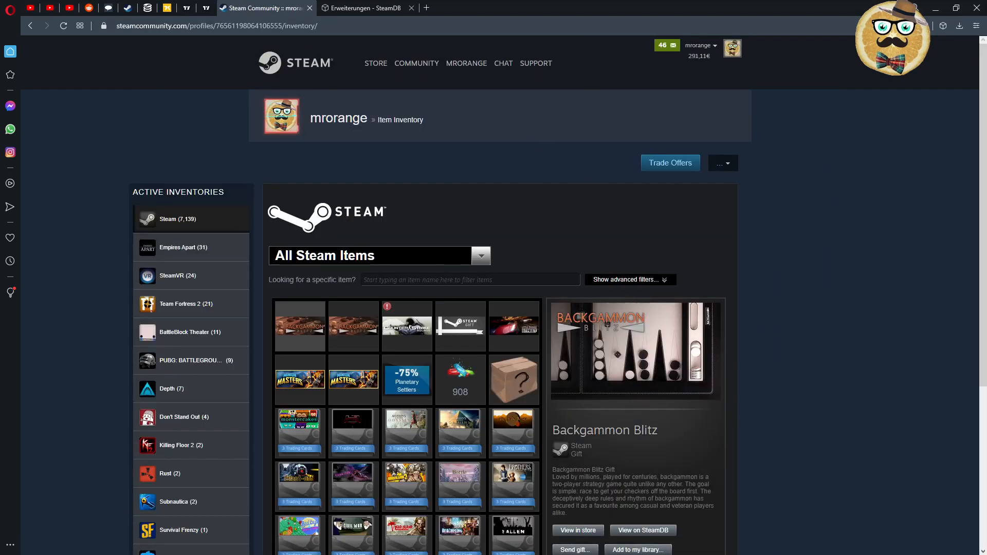
scroll("down", 3)
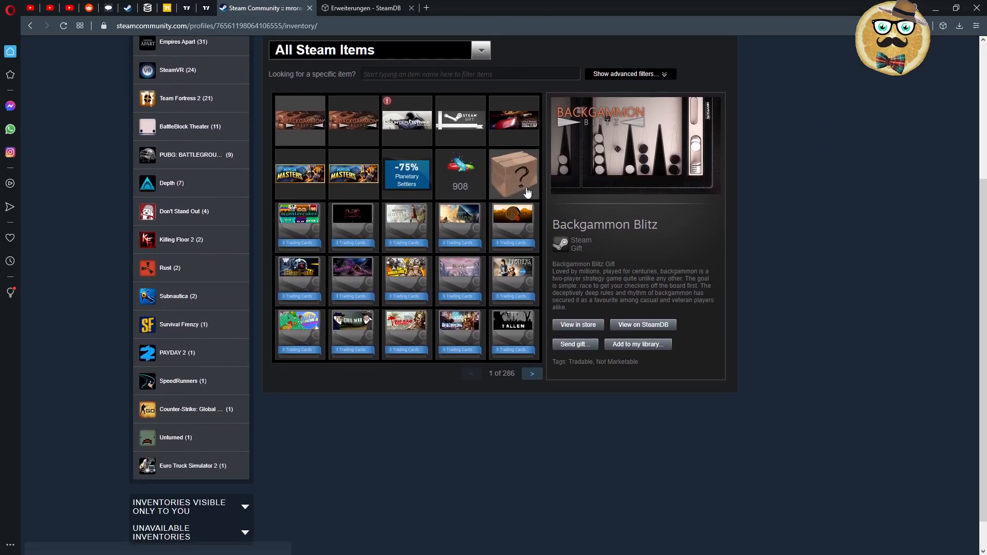
left_click(459, 226)
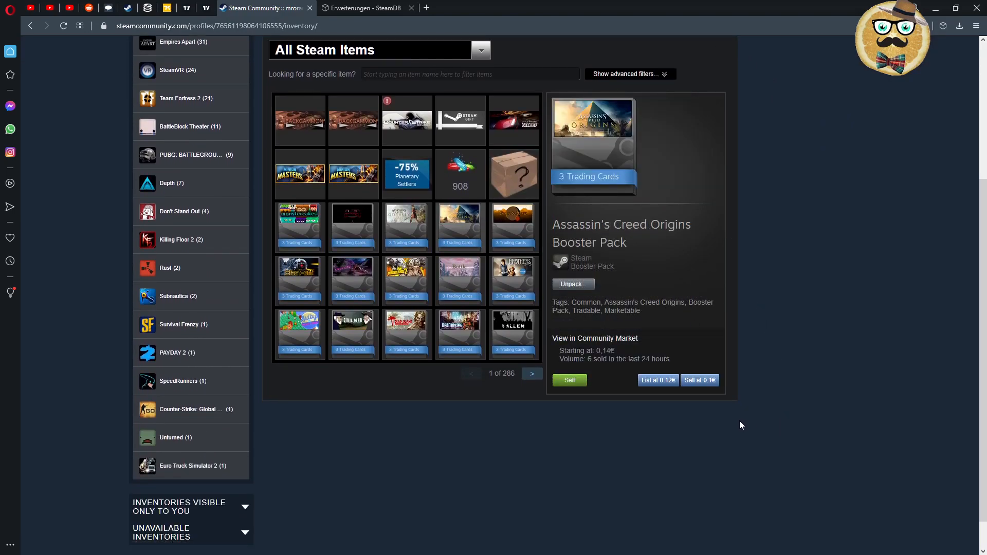
mouse_move(658, 380)
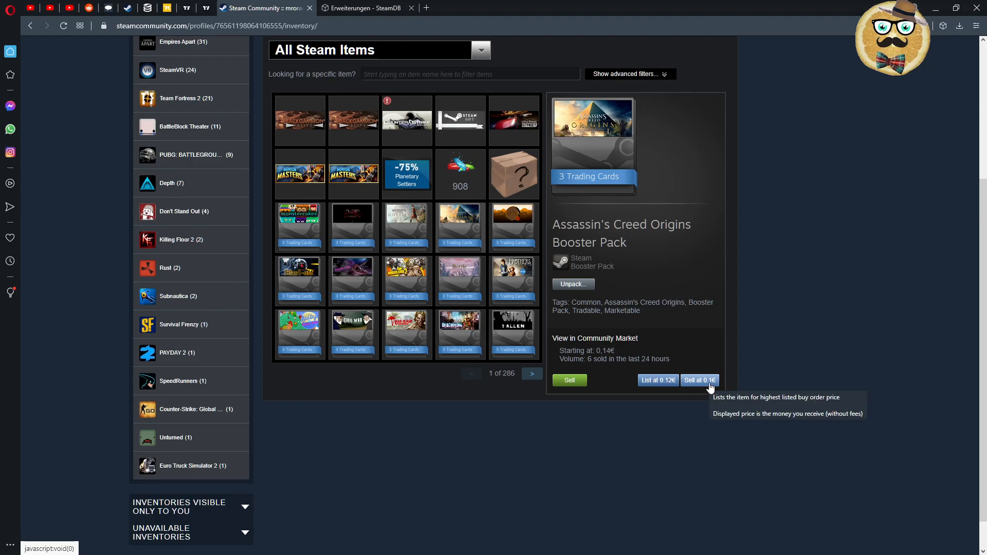
mouse_move(655, 386)
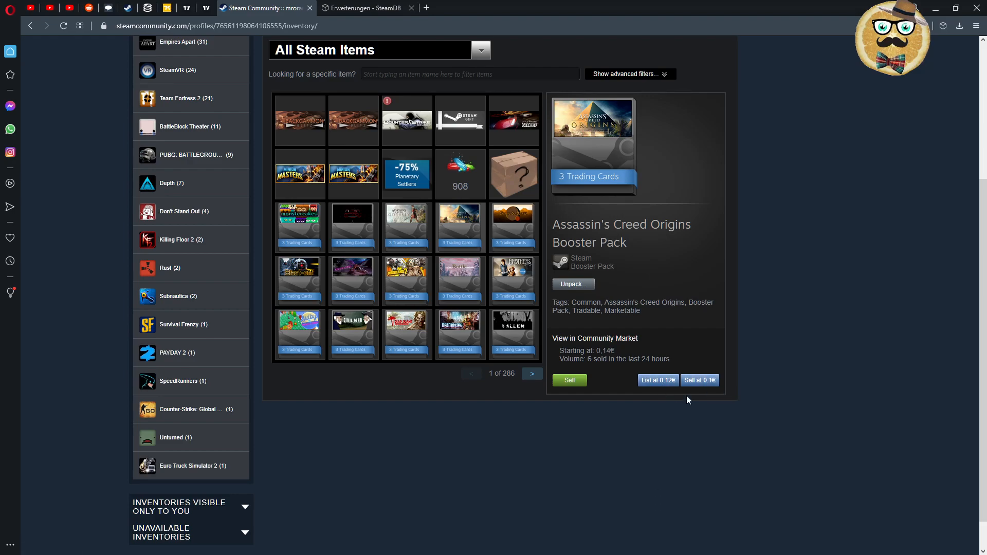
mouse_move(700, 385)
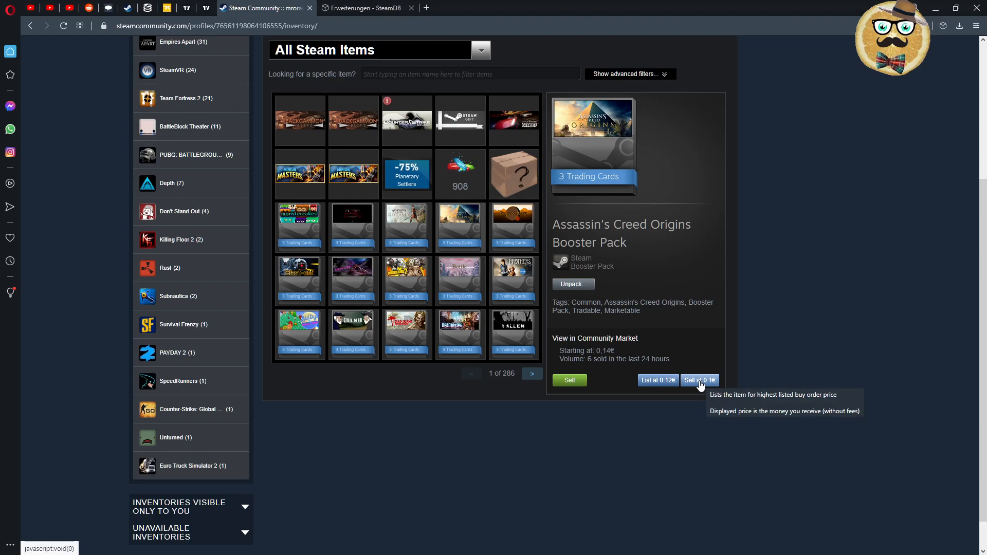
mouse_move(572, 385)
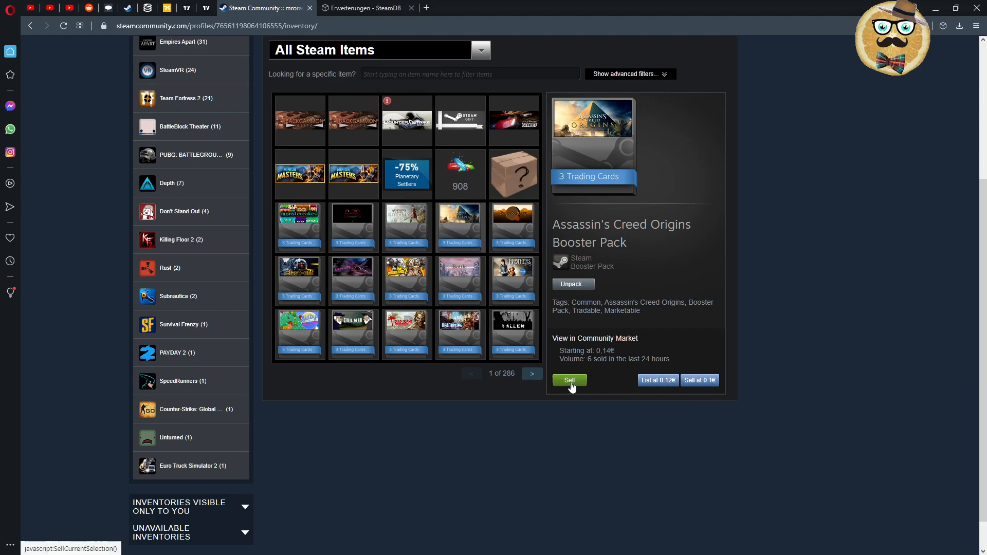
mouse_move(726, 450)
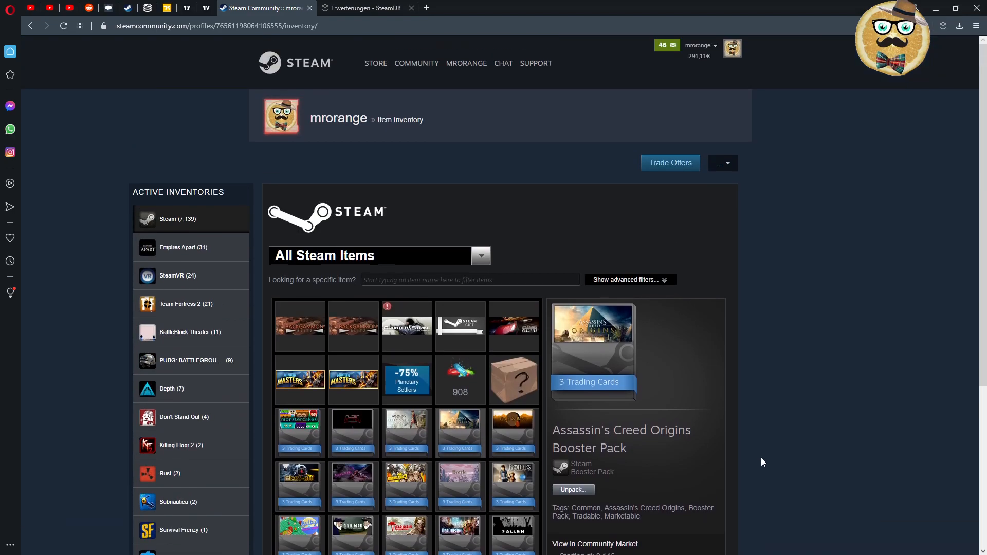
mouse_move(707, 229)
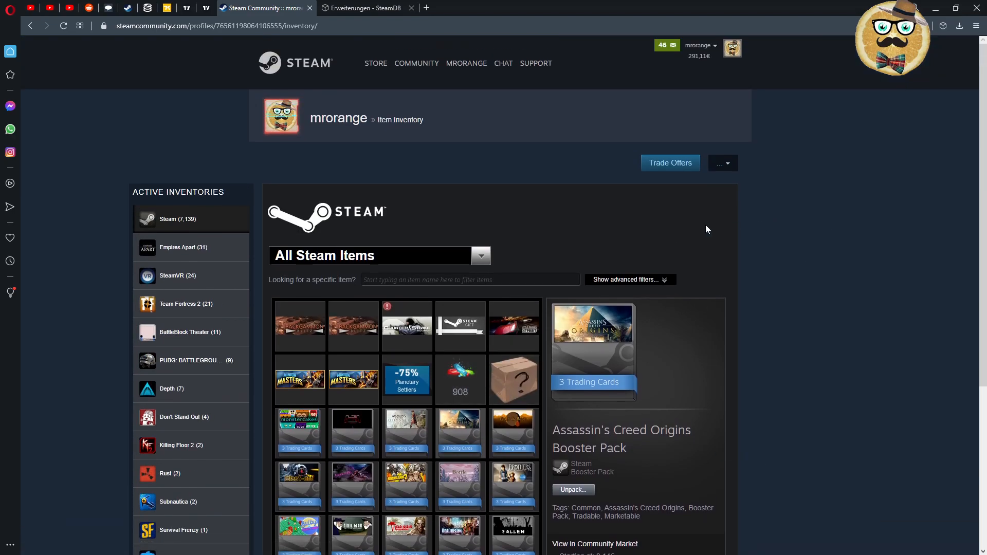
mouse_move(348, 61)
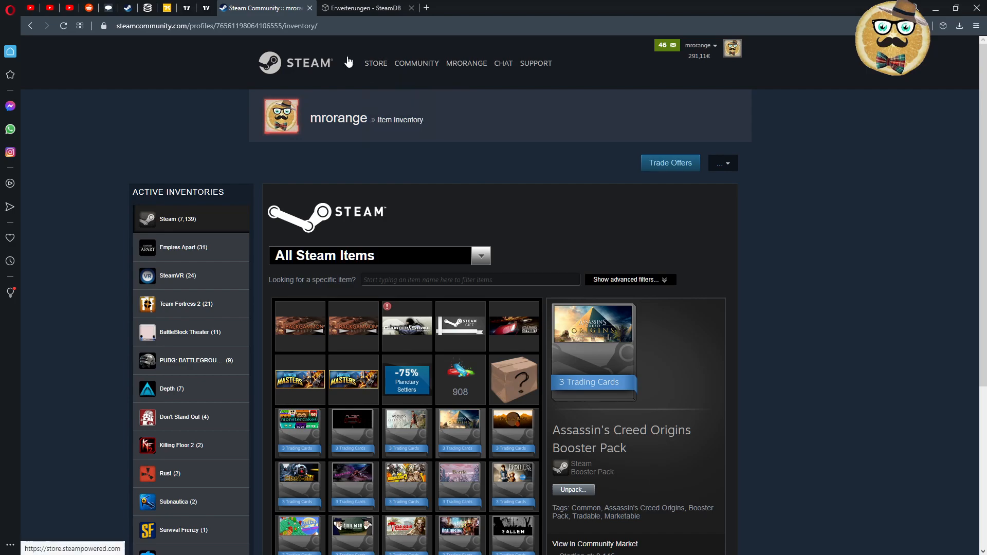
Open the Steam Community profile through the username menu in the header
left_click(467, 63)
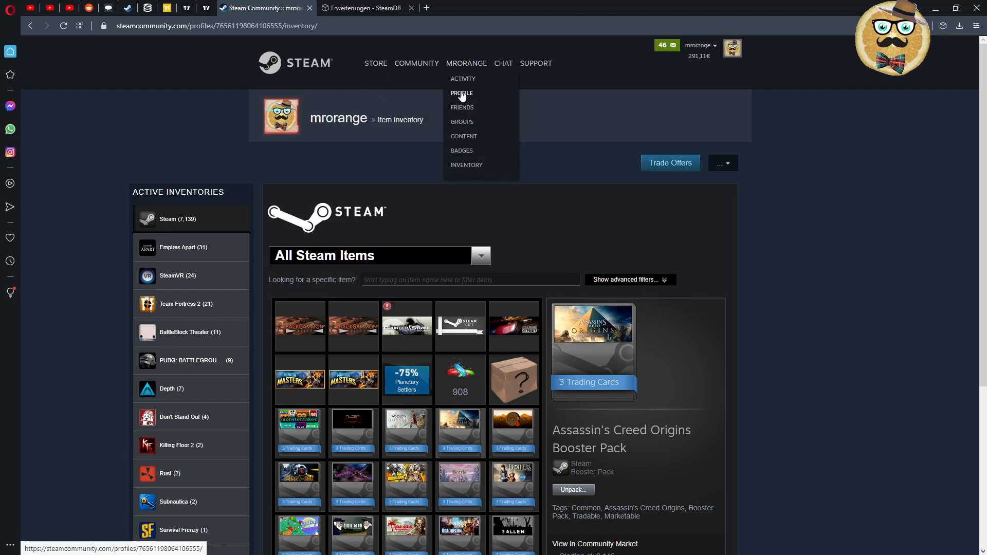
left_click(461, 93)
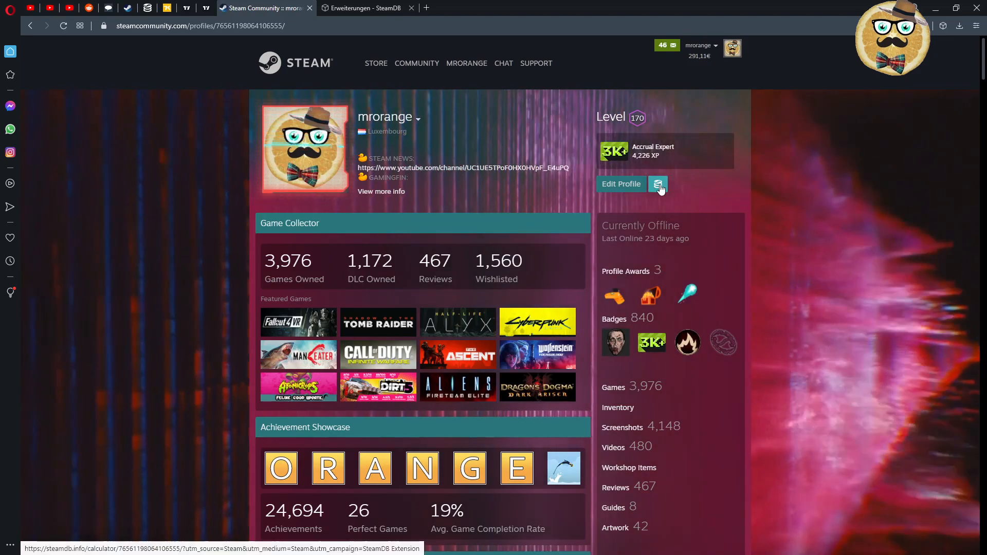
mouse_move(658, 184)
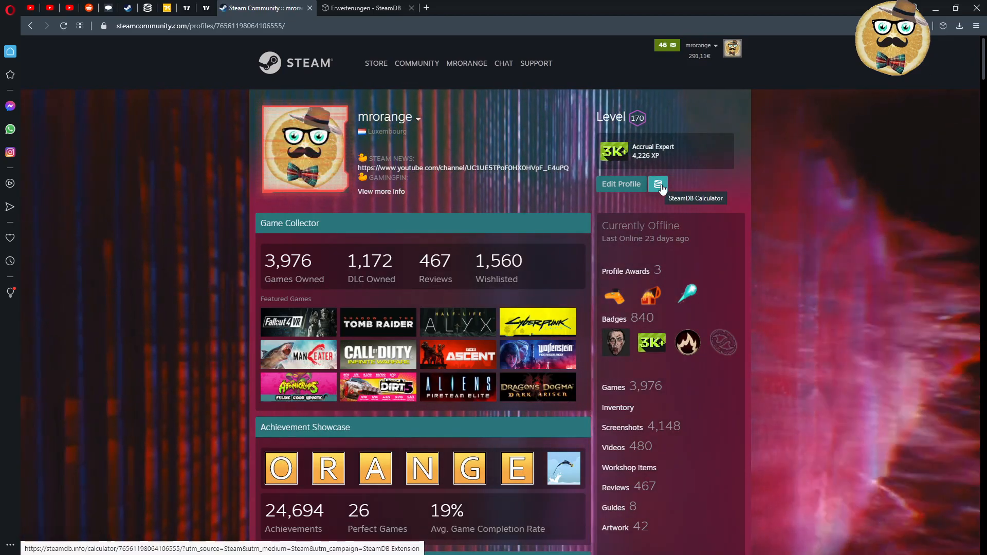
Open SteamDB's calculator for the profile and scroll through its $15,043–$25,521 value, playtime, SteamIDs and bans
left_click(657, 184)
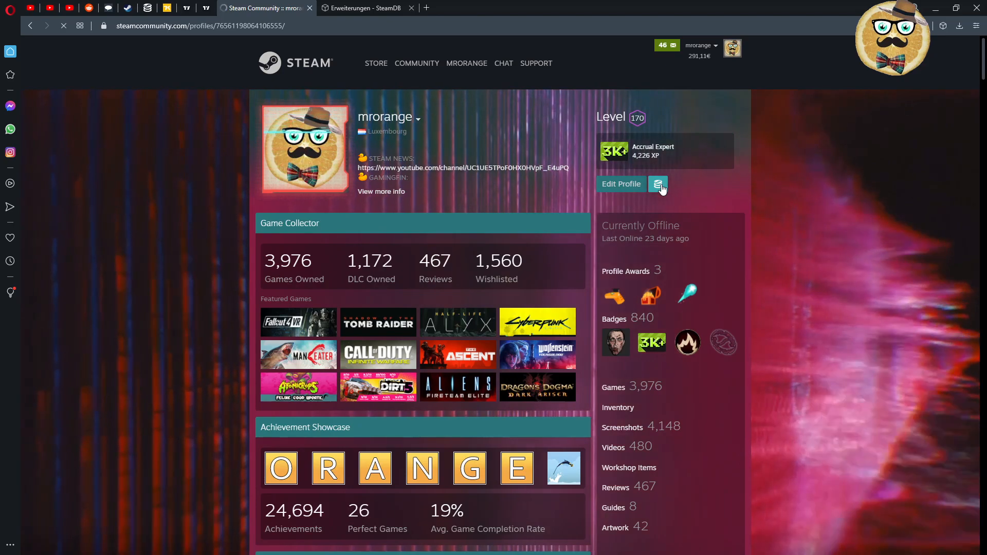
mouse_move(763, 364)
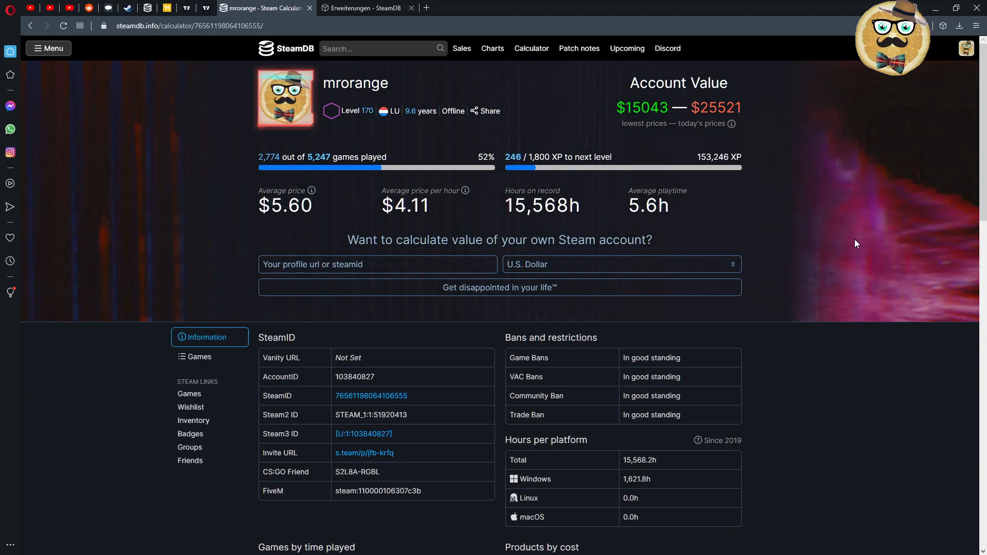
mouse_move(827, 247)
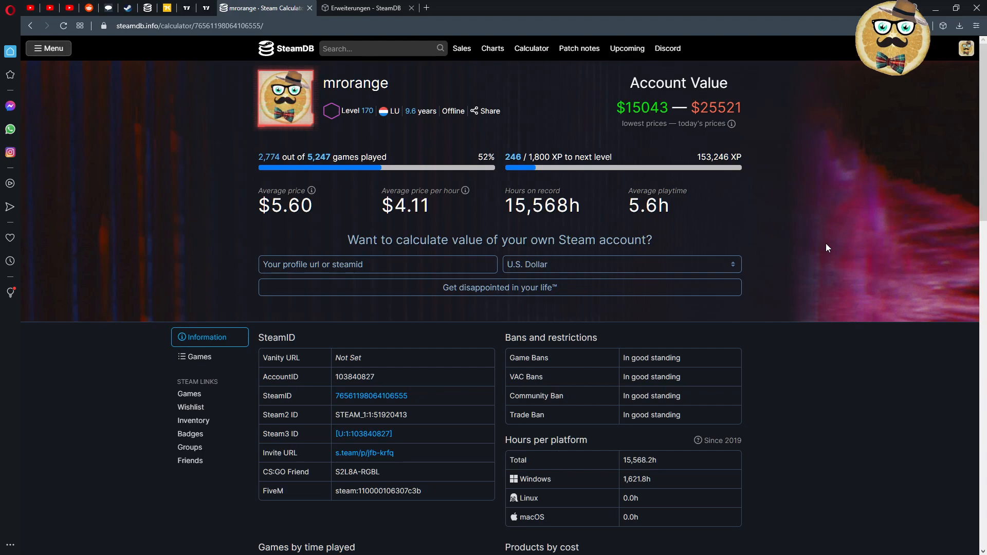
mouse_move(746, 120)
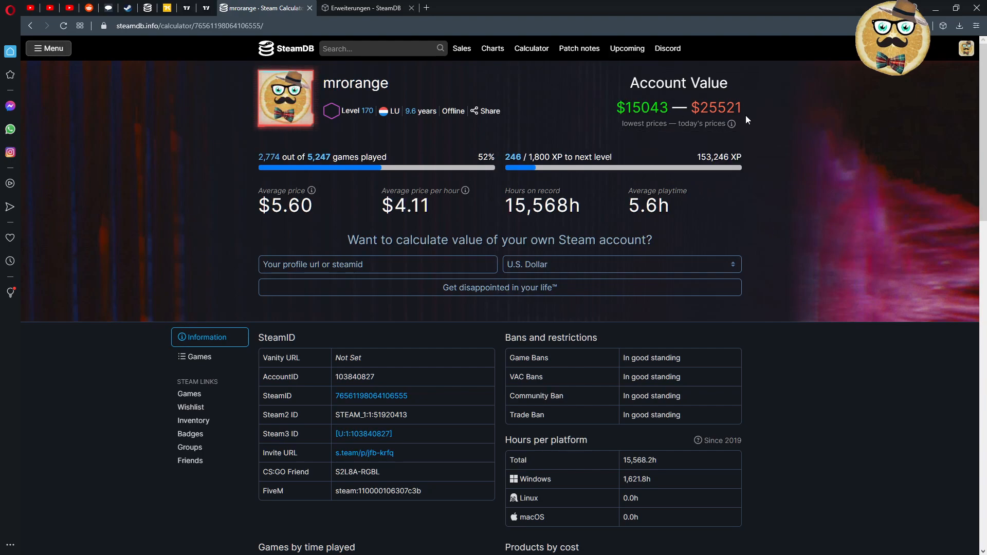
mouse_move(790, 261)
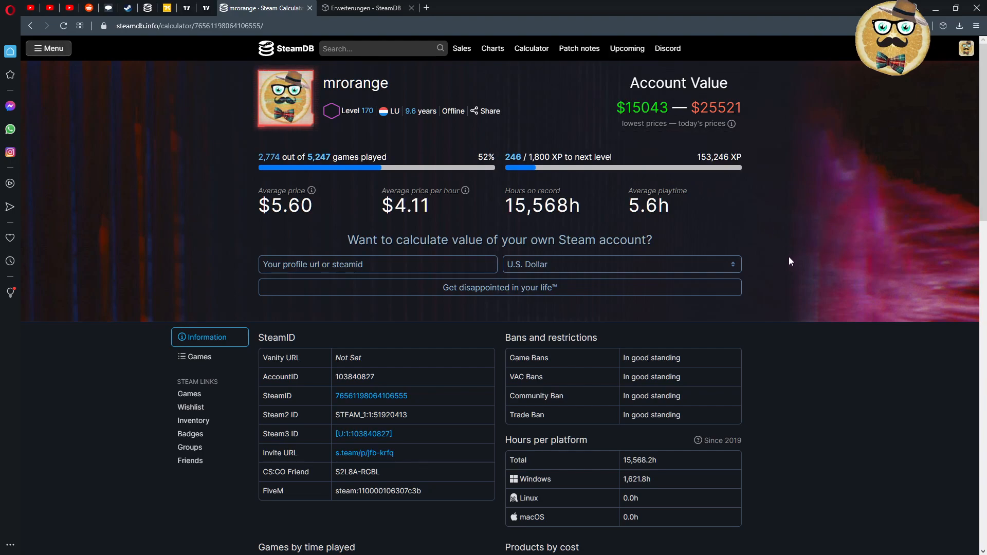
mouse_move(708, 246)
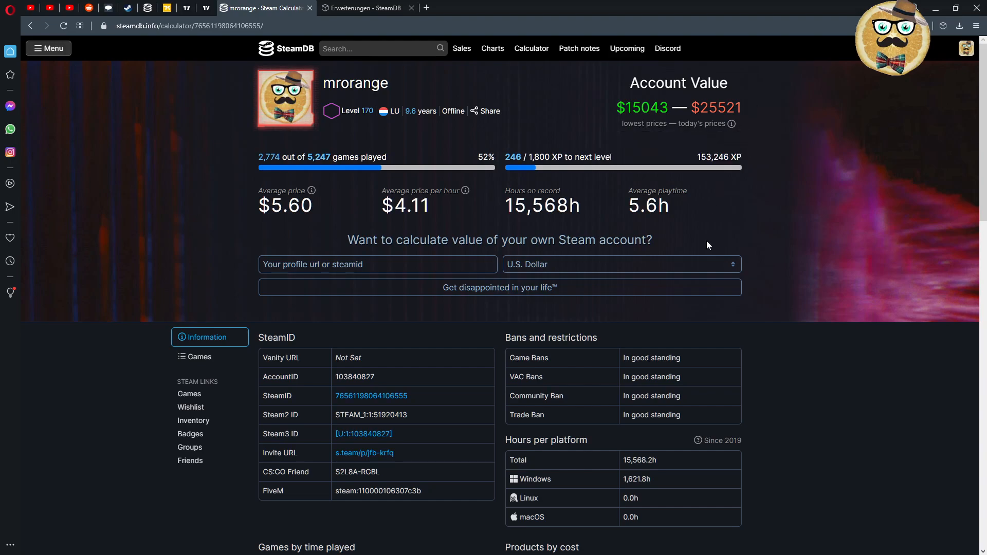
scroll("down", 3)
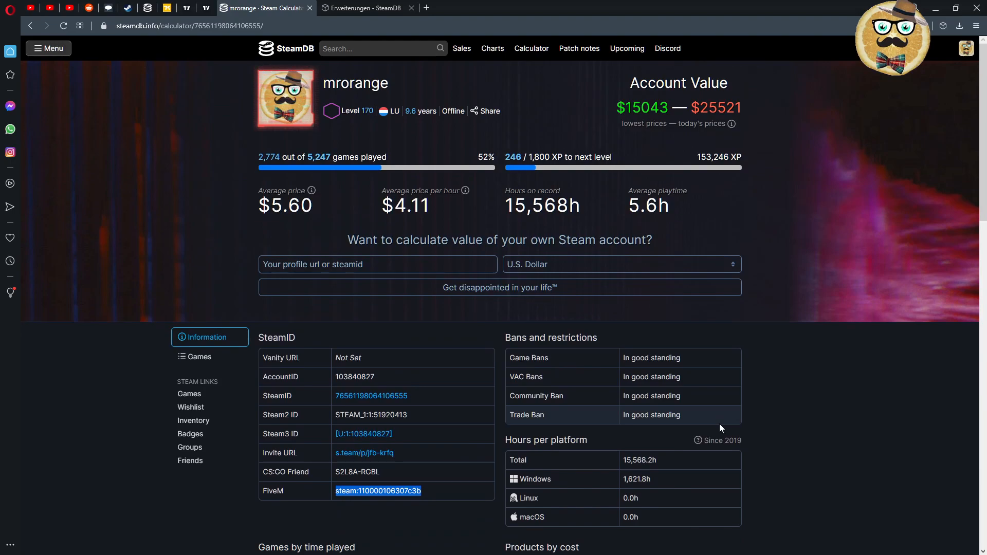
scroll("down", 3)
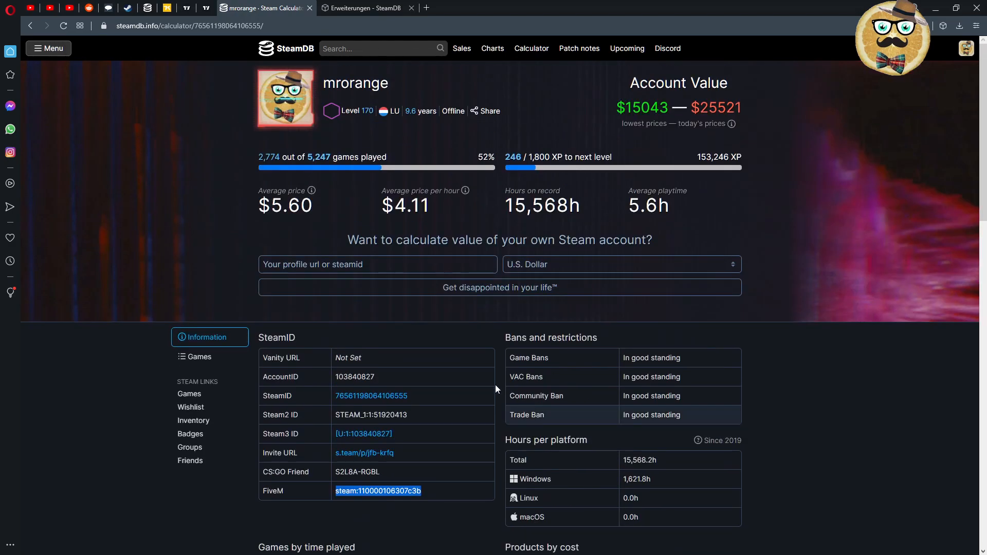
mouse_move(311, 190)
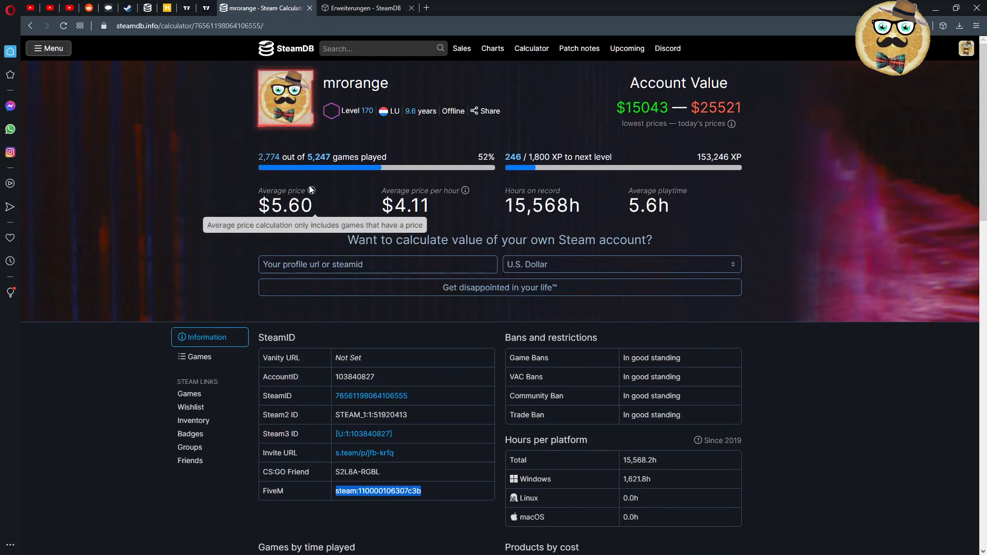
mouse_move(149, 8)
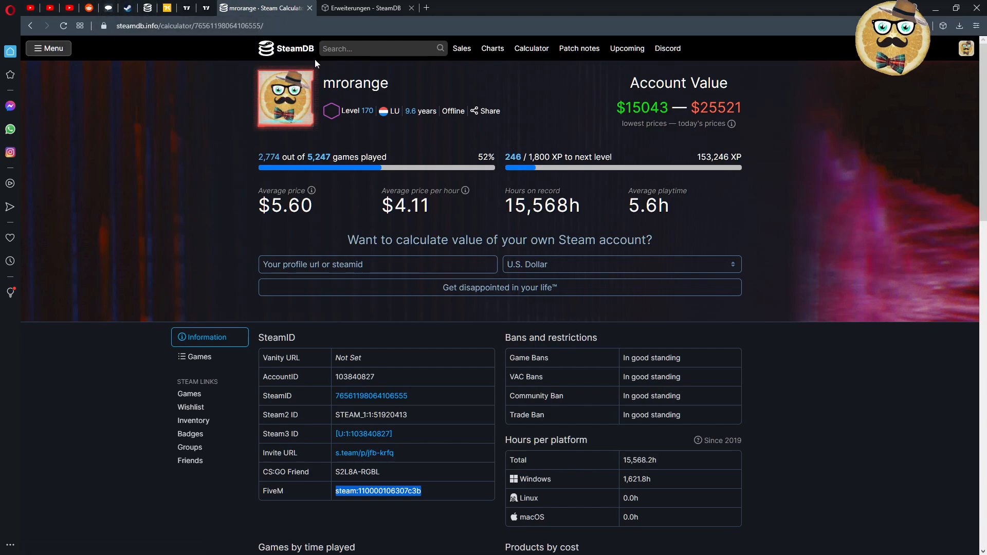
mouse_move(107, 9)
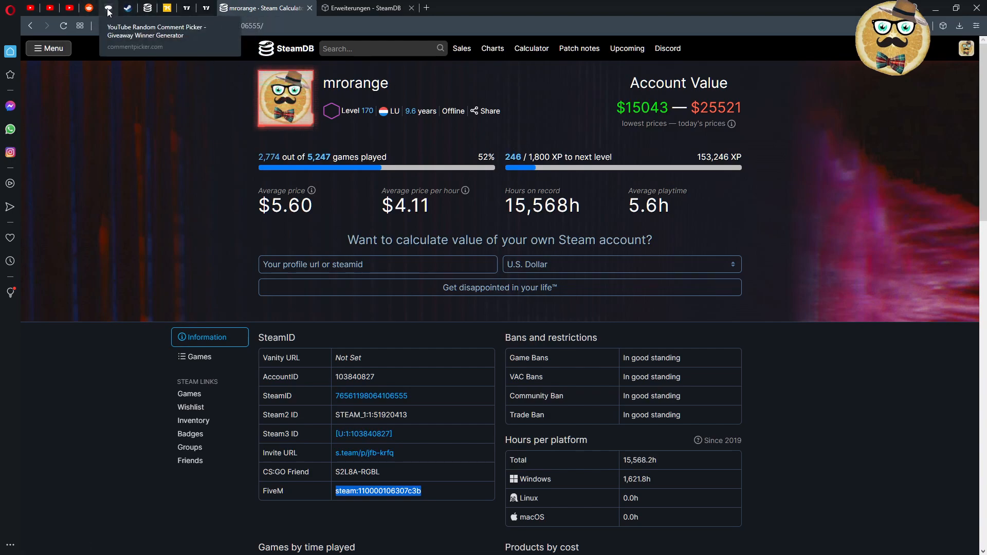
Revisit CommentPicker's winner chosen from 26 unique comments, scrolling over the winner card
left_click(107, 8)
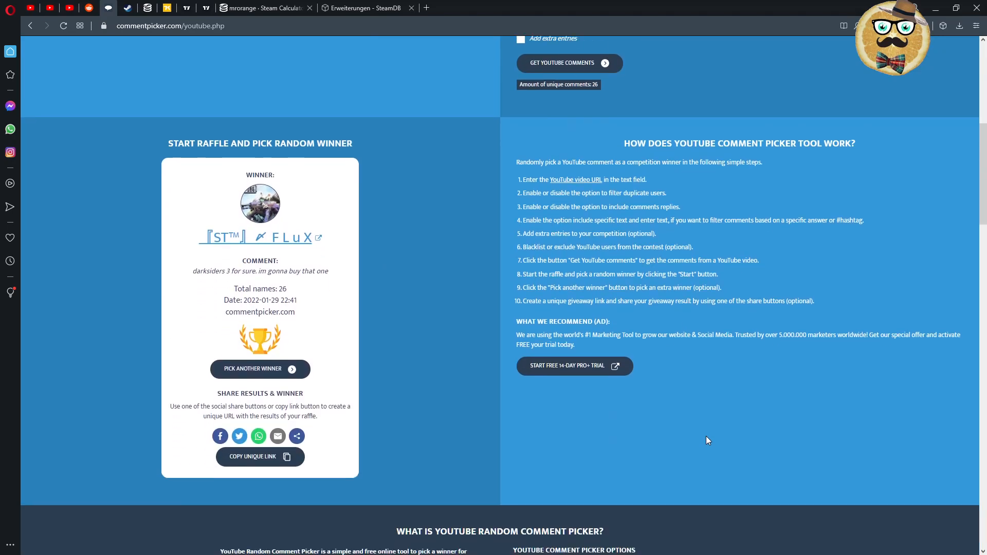
mouse_move(634, 410)
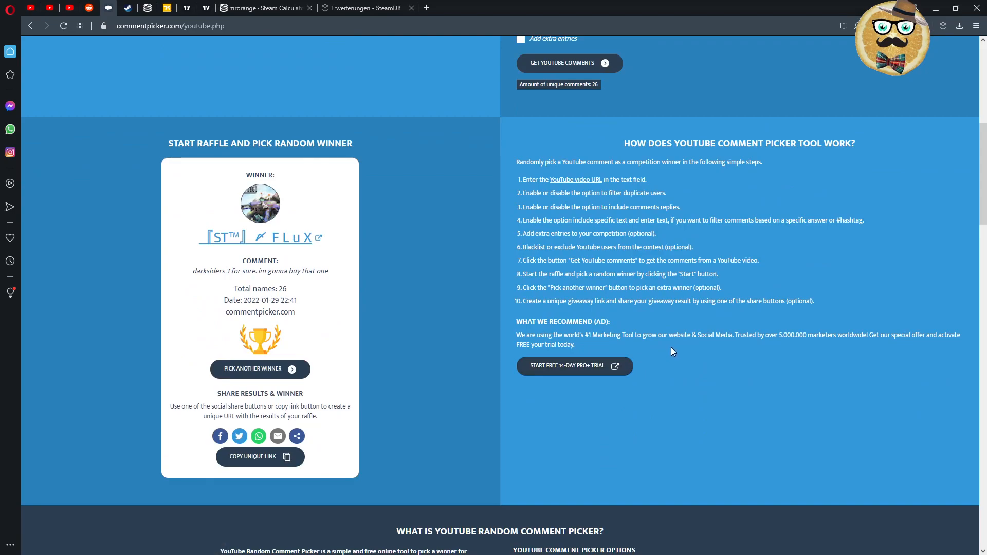
scroll("up", 3)
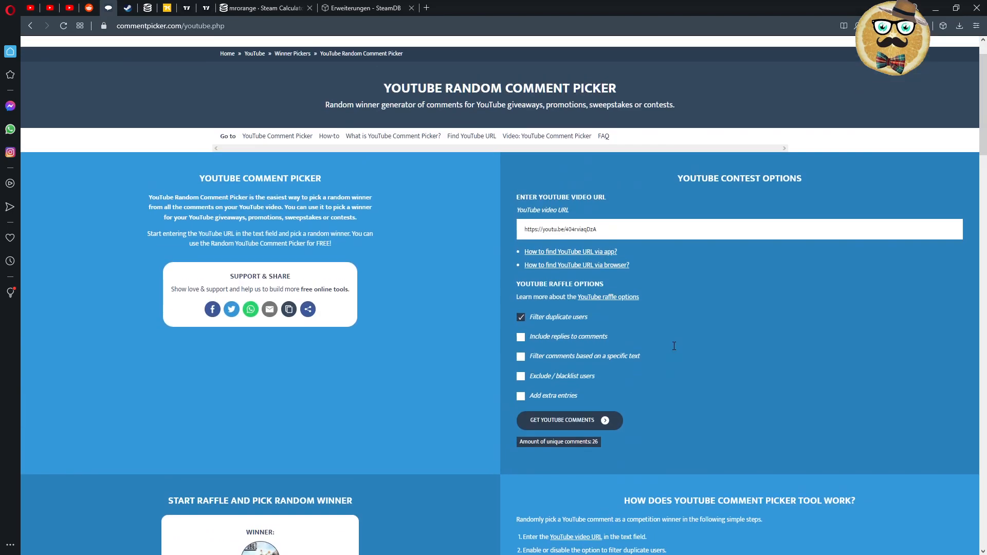
scroll("down", 3)
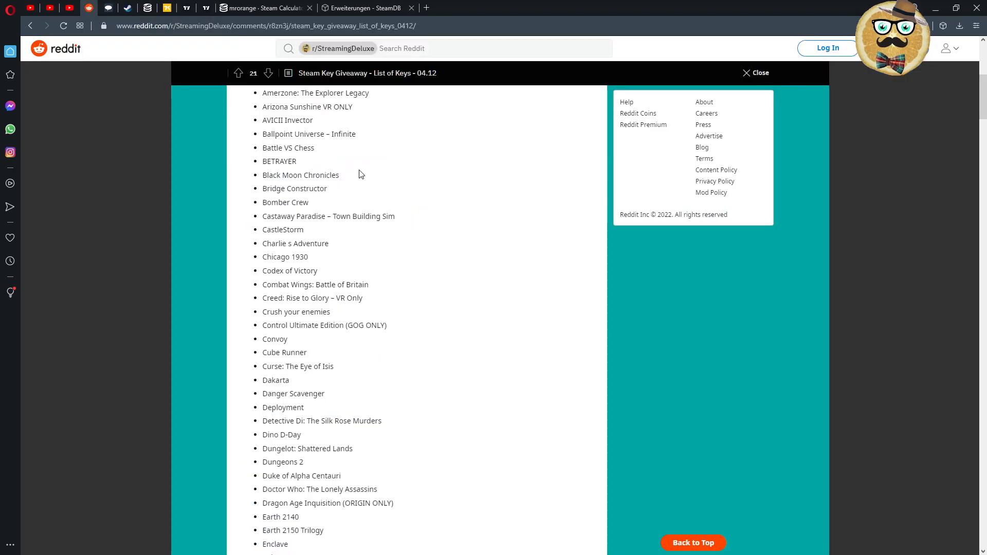
mouse_move(565, 442)
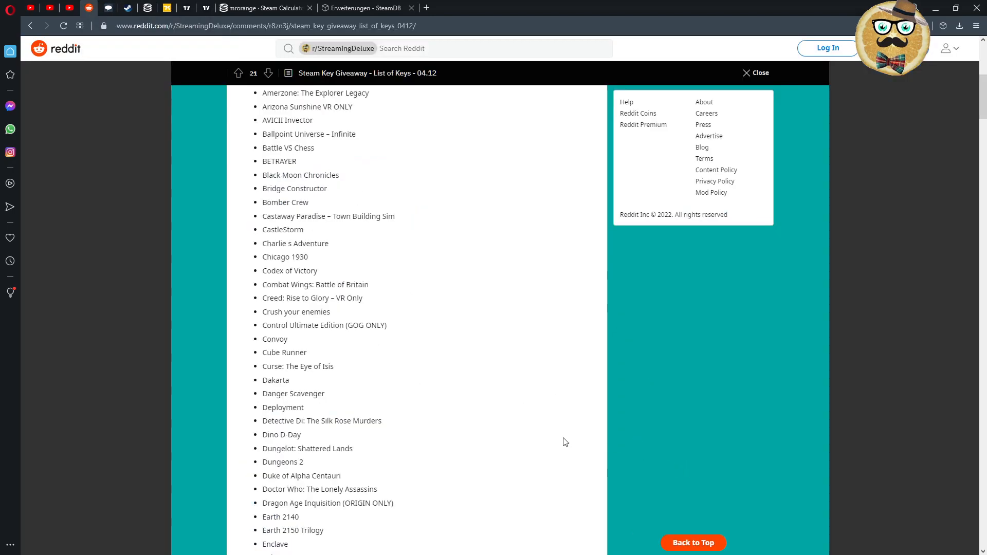